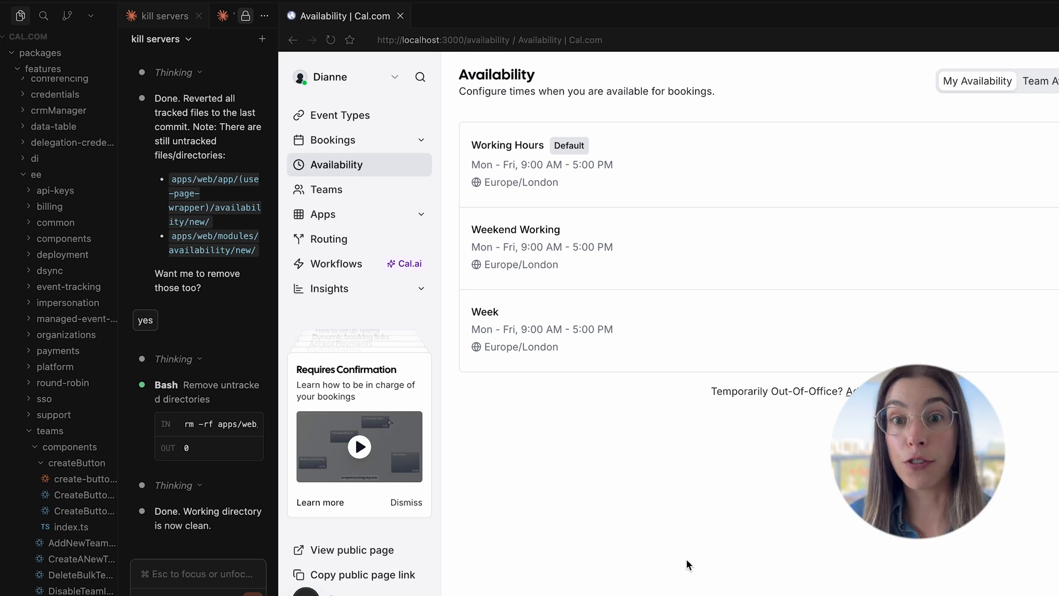
# - Scroll the view so the embedded Availability browser page gets more room
pyautogui.scroll(3)
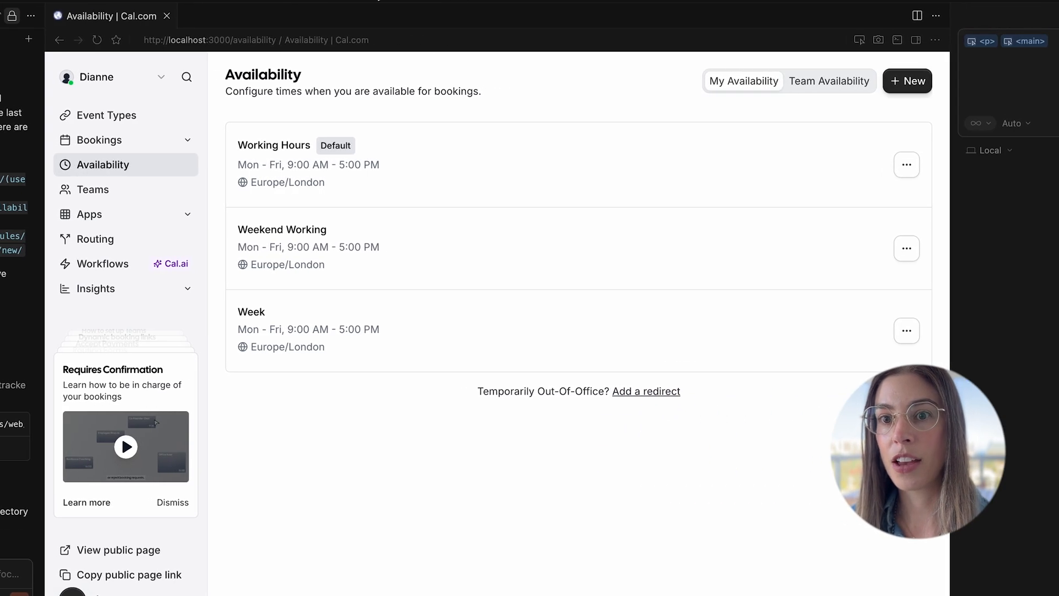
pyautogui.moveTo(654, 499)
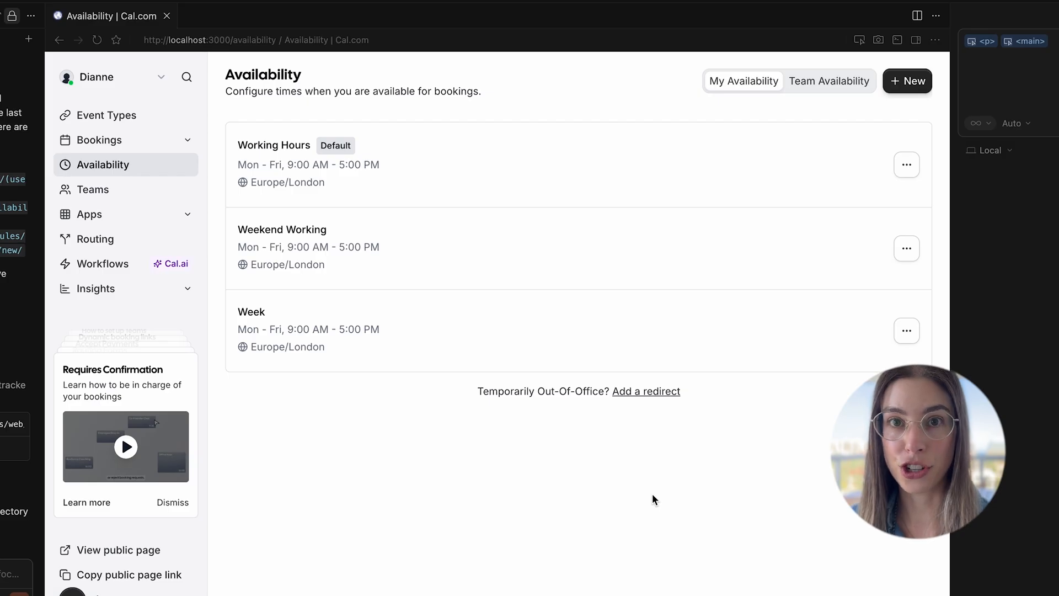
pyautogui.moveTo(825, 240)
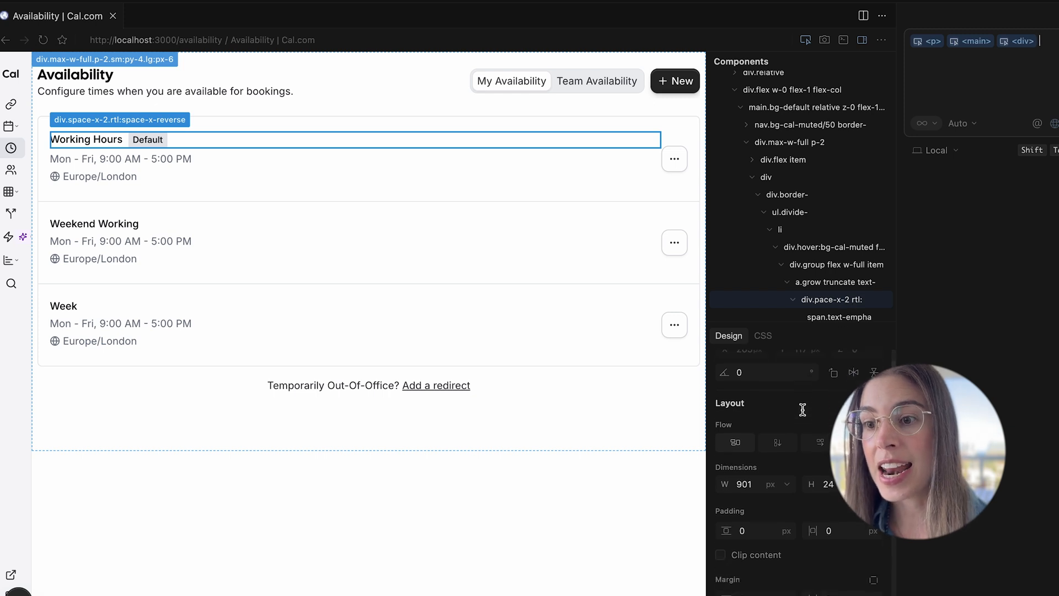
# - Trial-edit the Working Hours title in Design mode: Padding 0 and title 'Working Hoursss', left unapplied
pyautogui.scroll(-3)
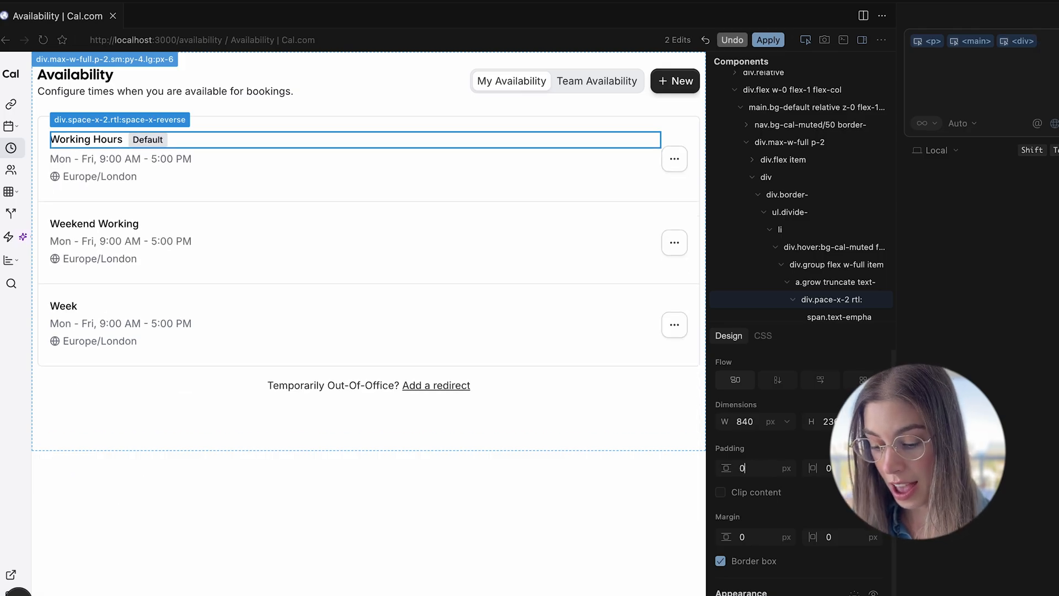
pyautogui.write('0')
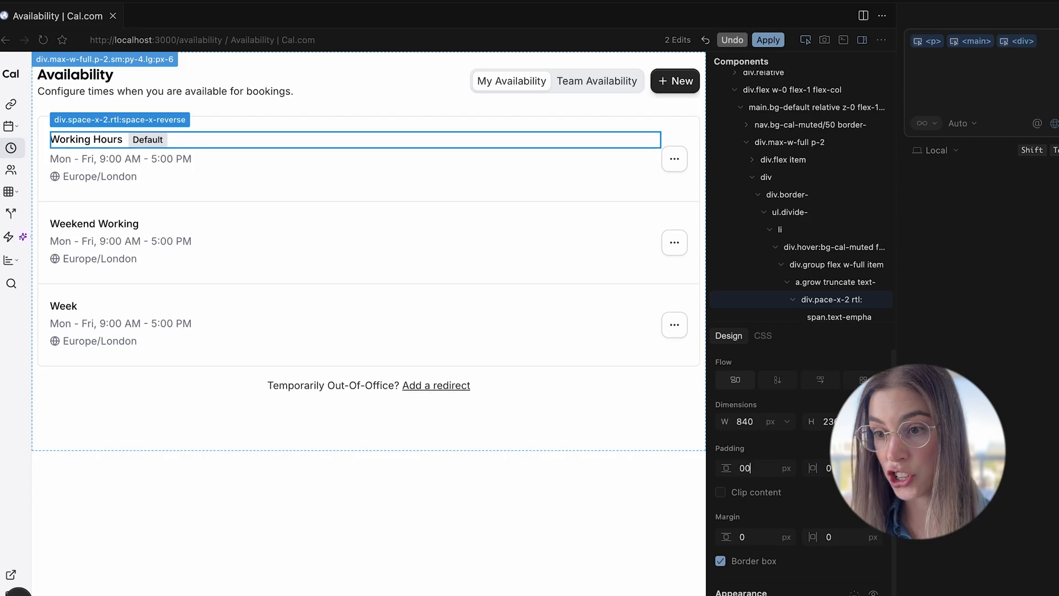
pyautogui.scroll(-3)
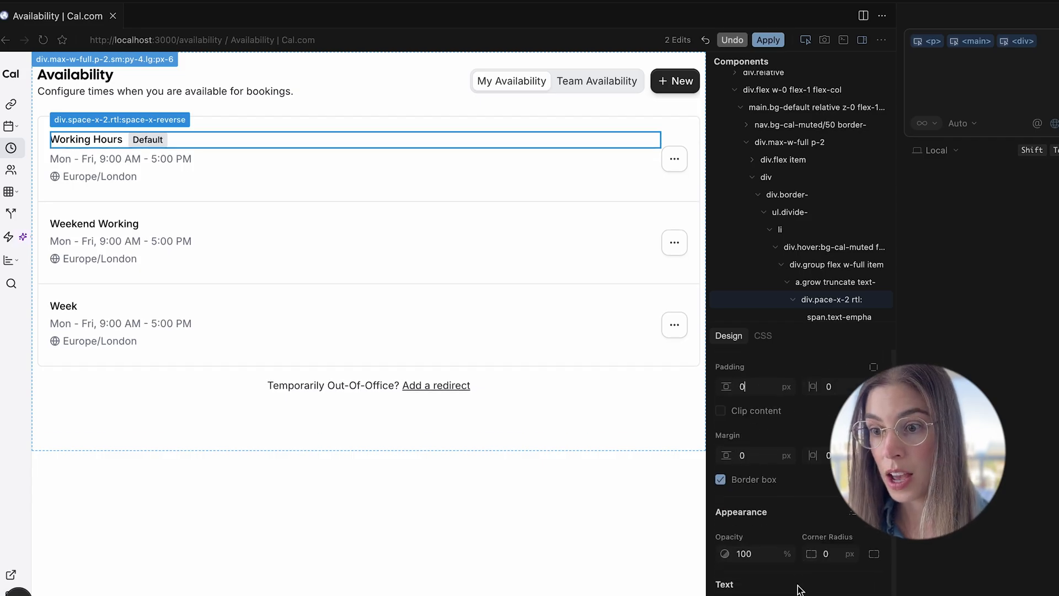
pyautogui.scroll(-3)
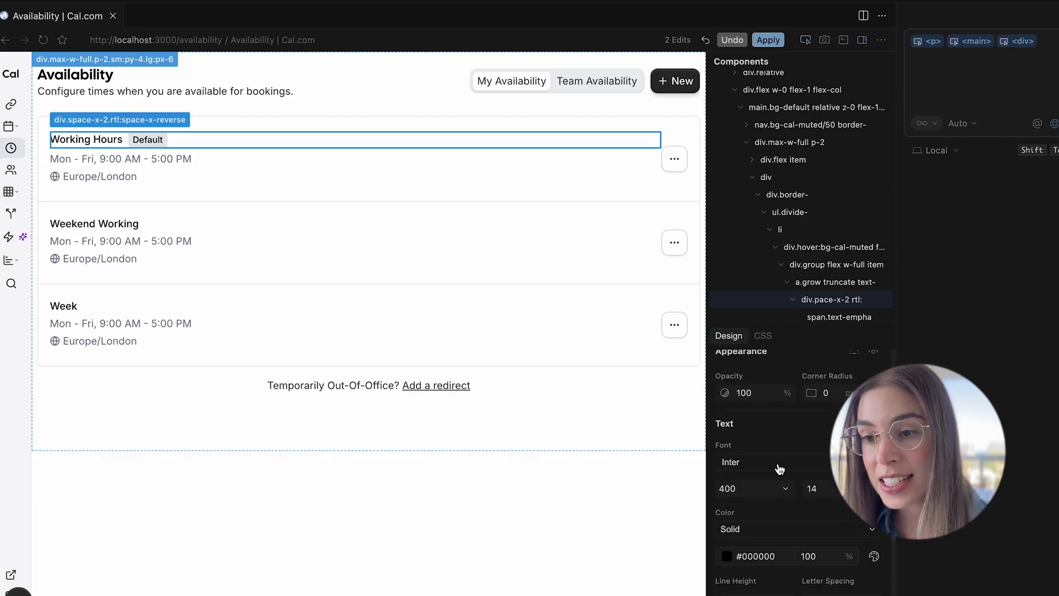
pyautogui.scroll(-3)
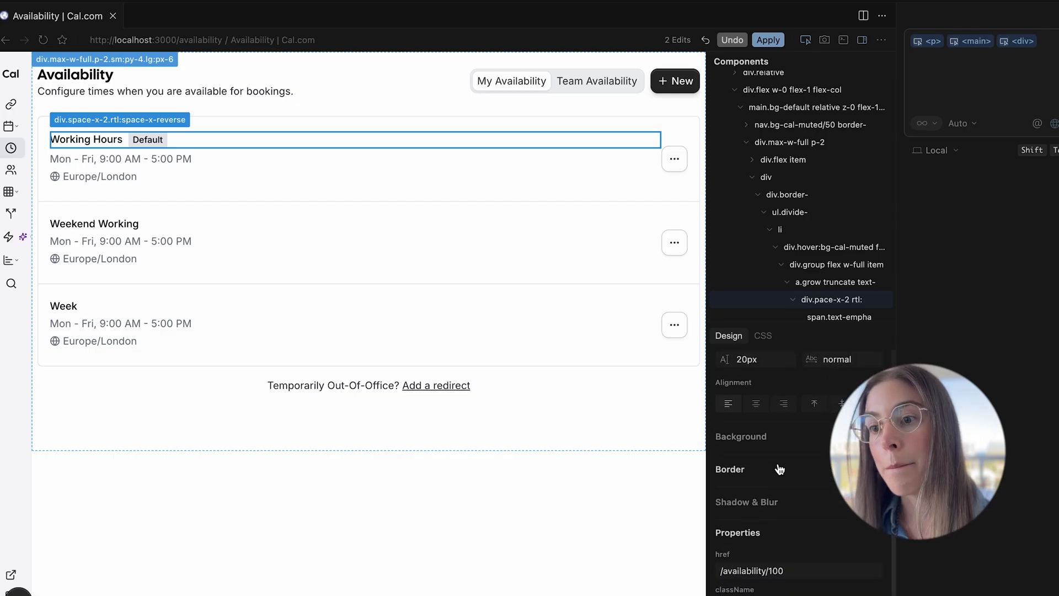
pyautogui.scroll(-3)
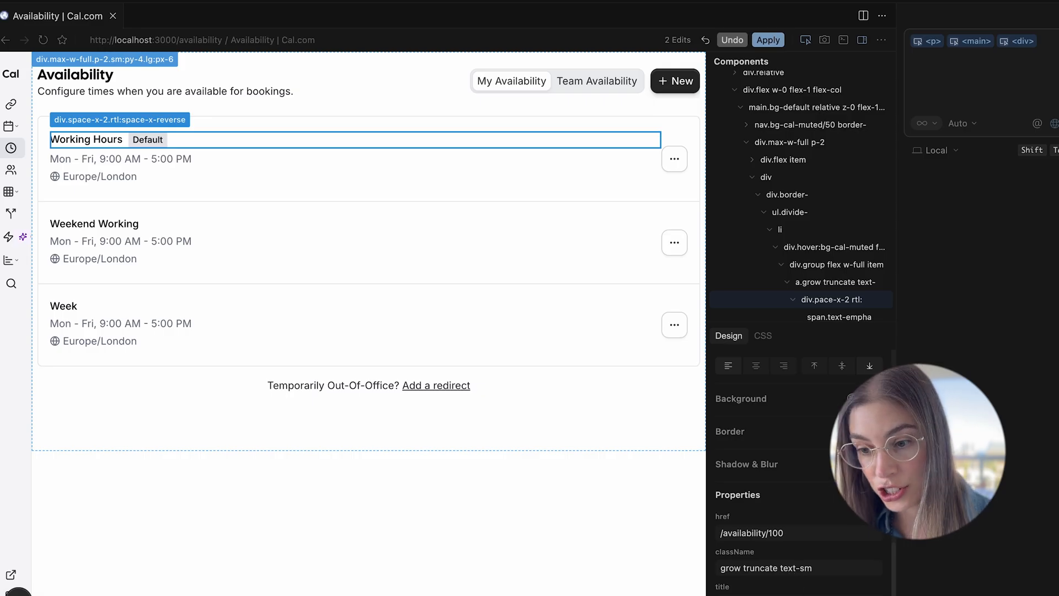
pyautogui.write('ss')
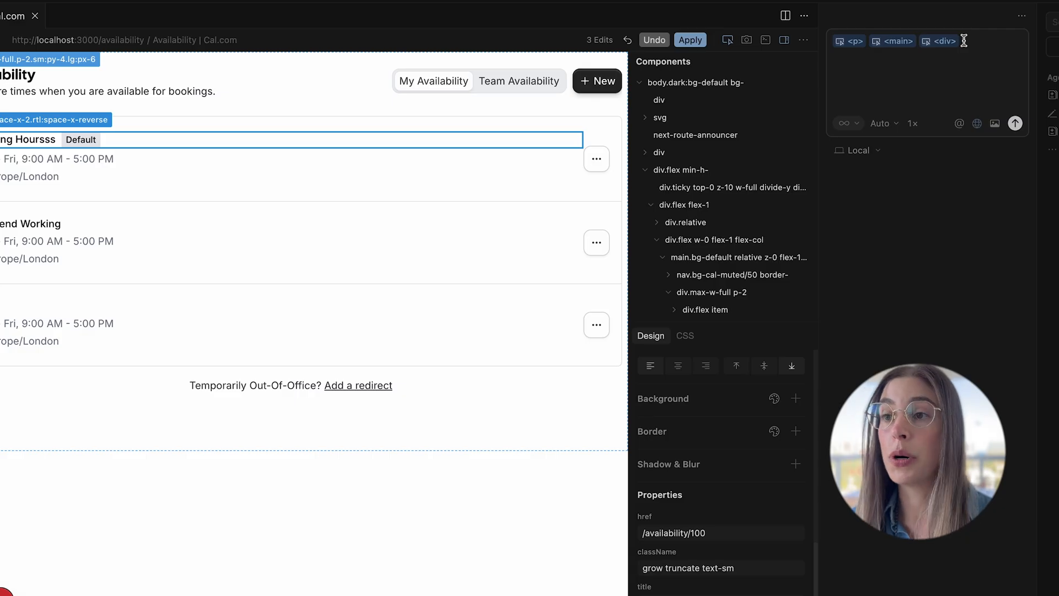
pyautogui.moveTo(858, 104)
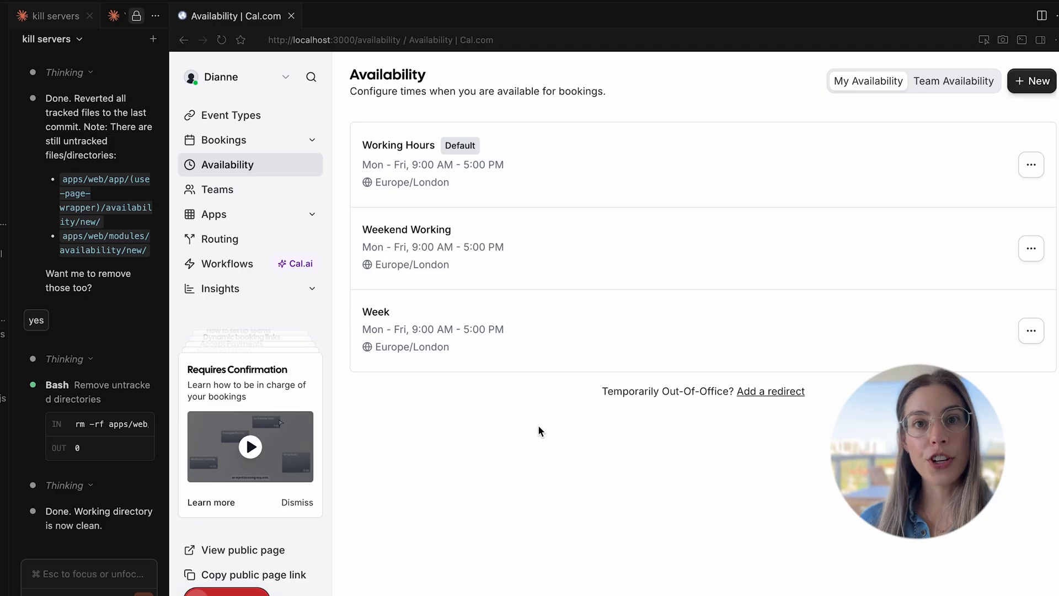
pyautogui.moveTo(253, 168)
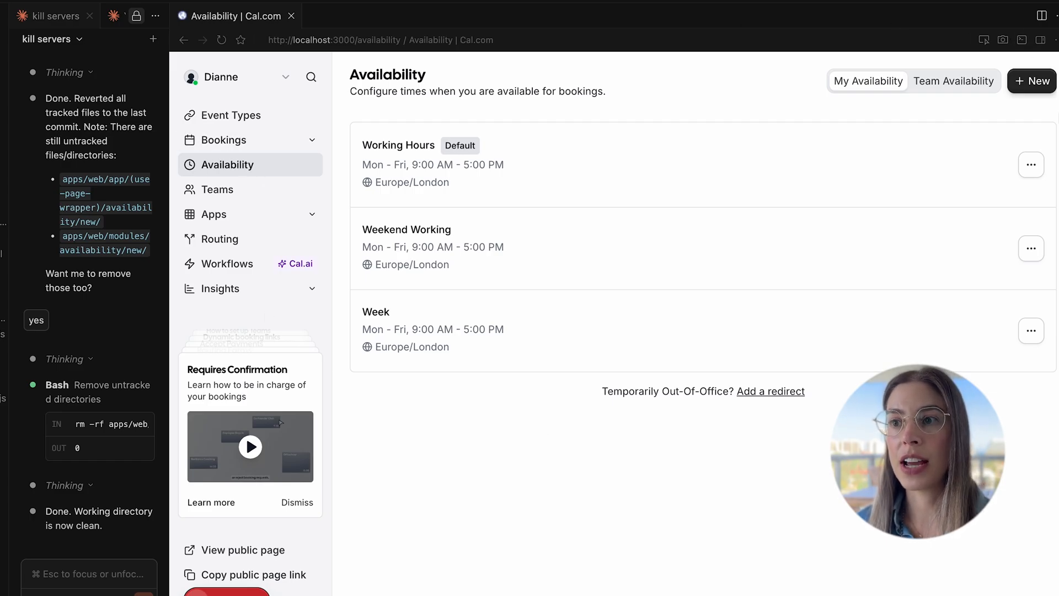
# - Create a new availability schedule named 'youtube hours' and continue to its weekly hours
pyautogui.click(1032, 81)
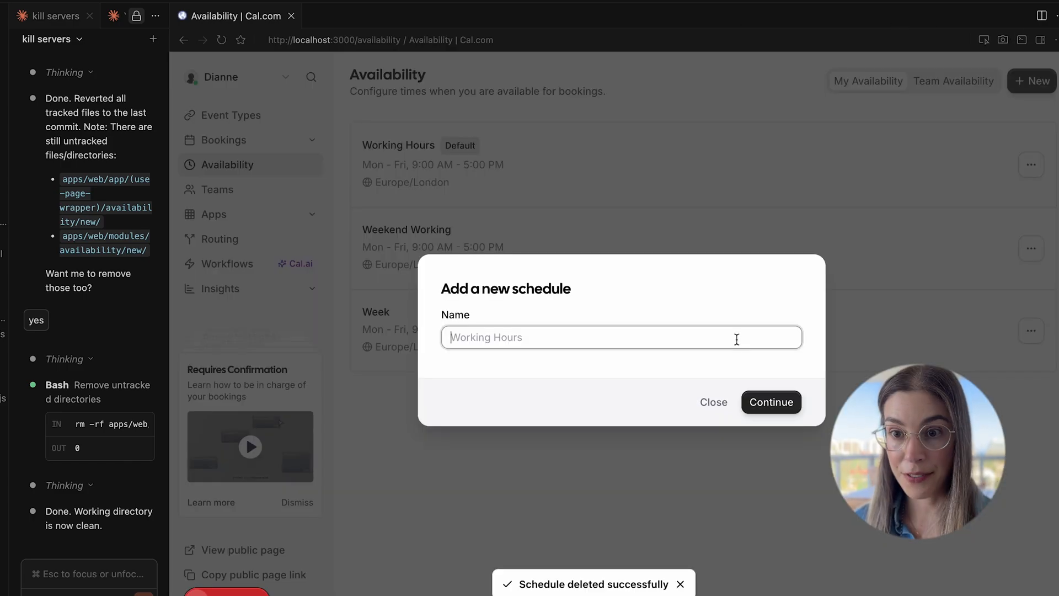
pyautogui.write('you')
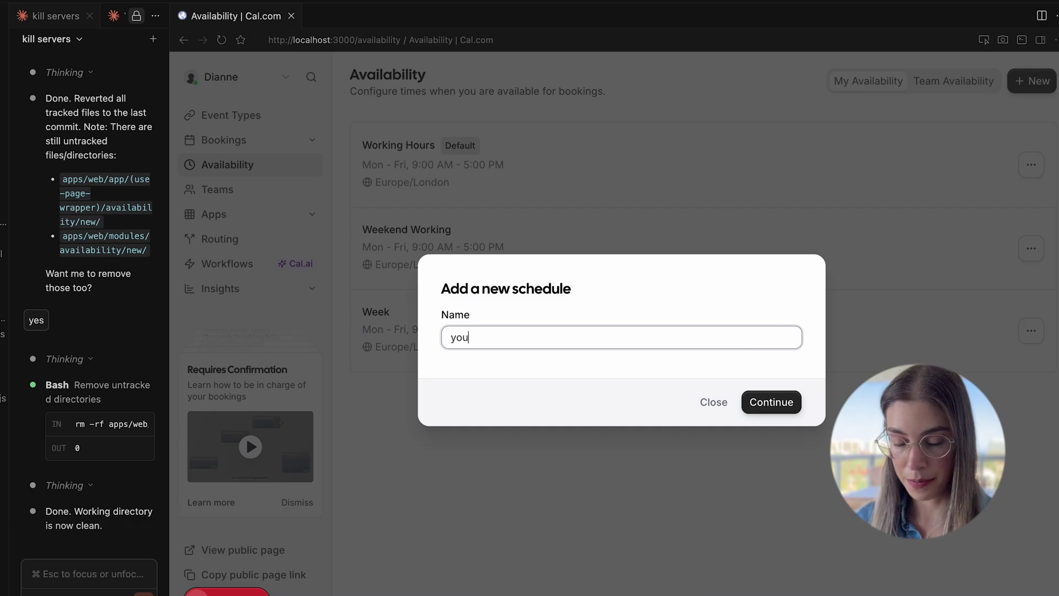
pyautogui.write('tube hours')
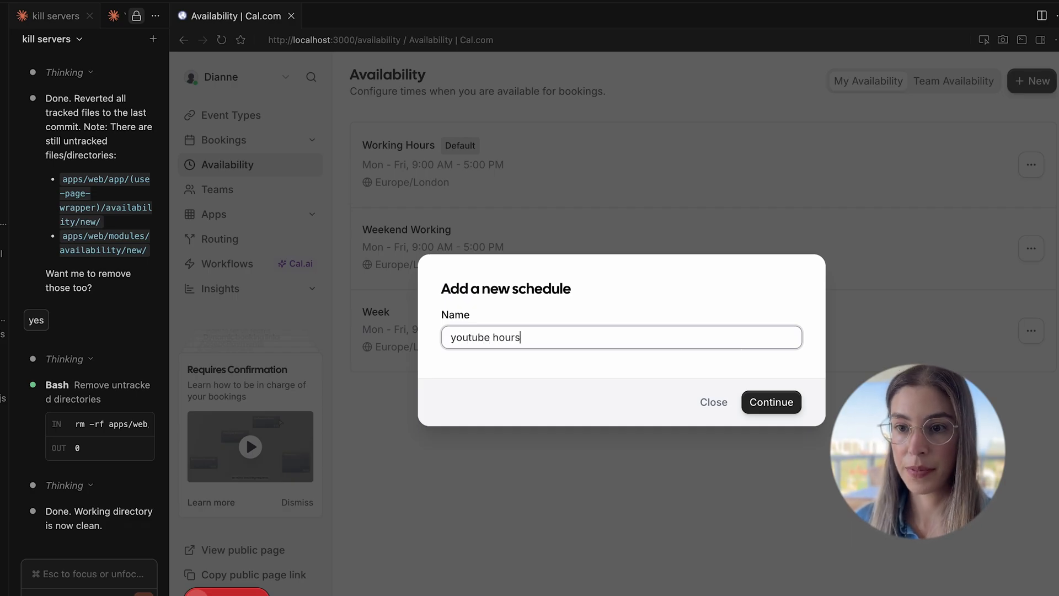
pyautogui.click(771, 403)
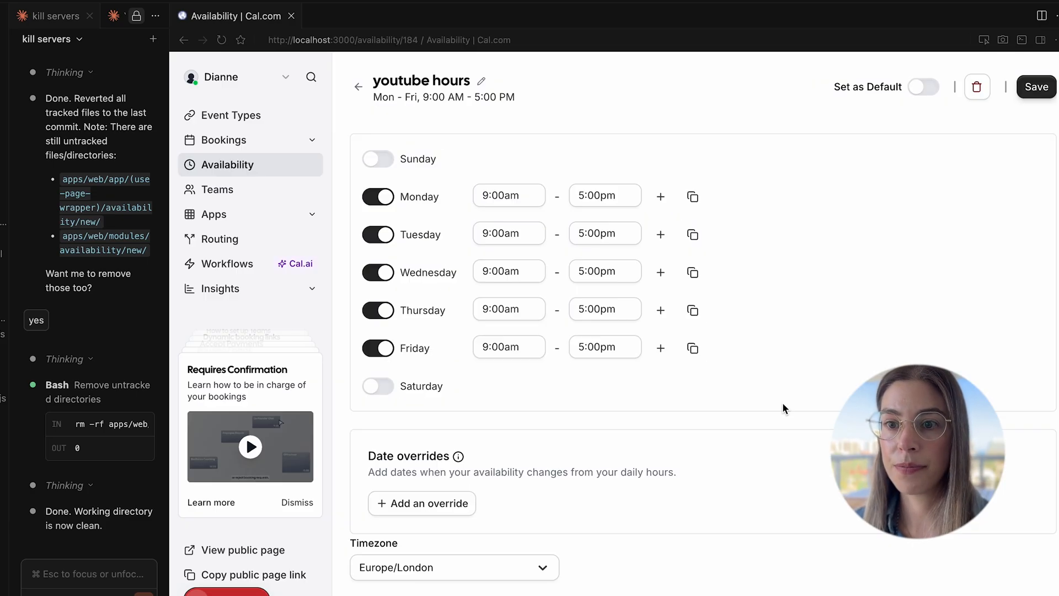
pyautogui.moveTo(589, 281)
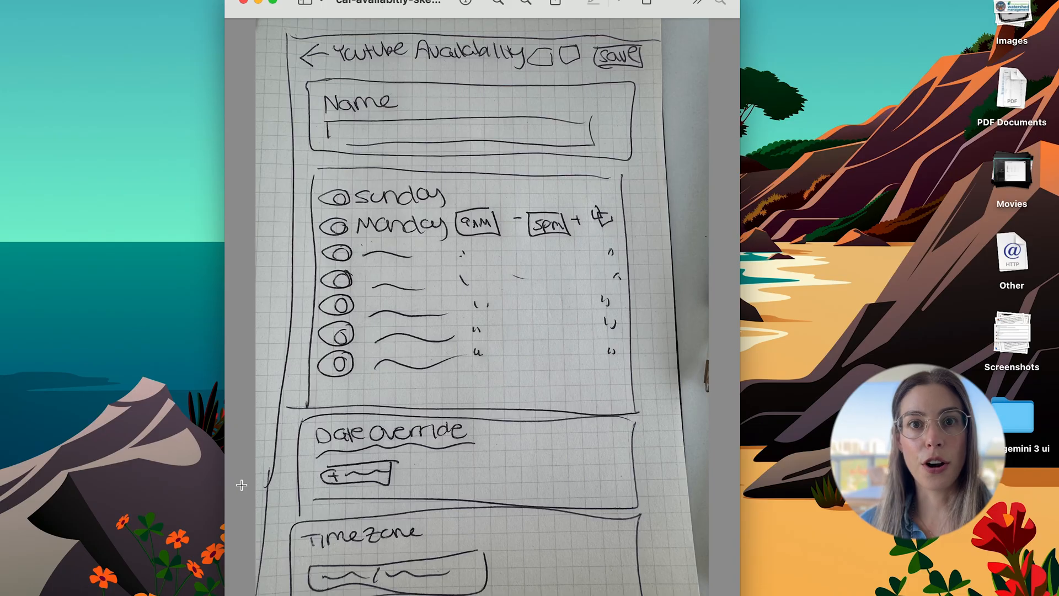
pyautogui.moveTo(567, 293)
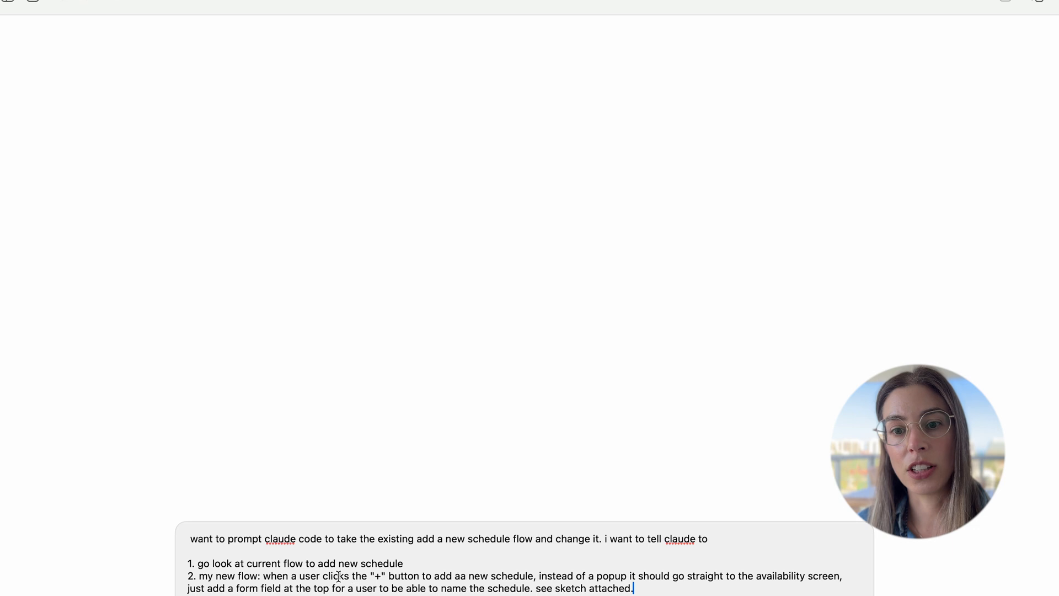
pyautogui.moveTo(296, 560)
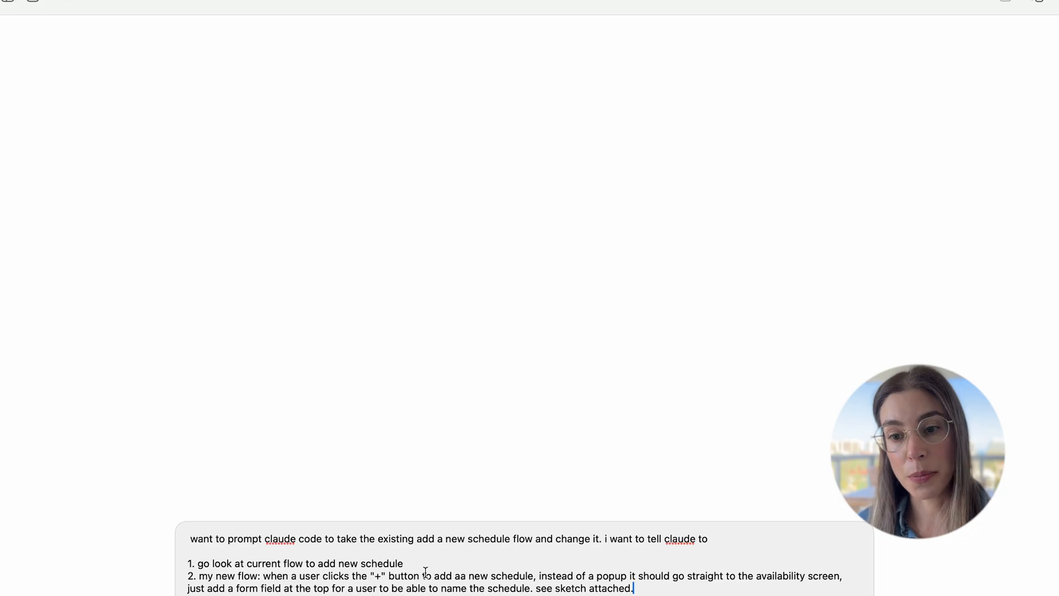
pyautogui.moveTo(481, 559)
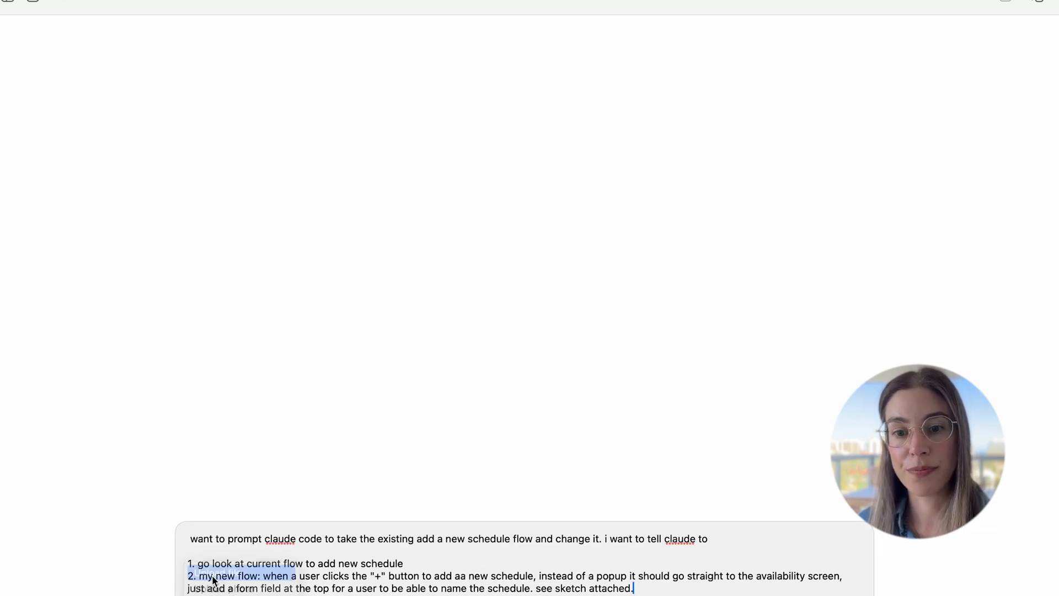
# - Send the drafted full-page add-schedule prompt request to ChatGPT
pyautogui.press('Return')
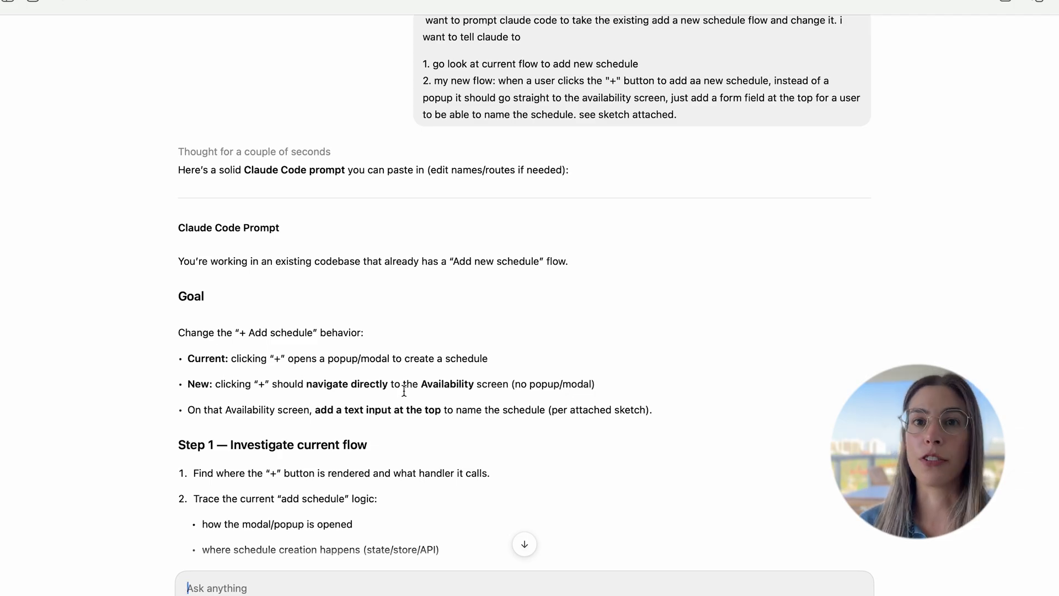
pyautogui.moveTo(208, 398)
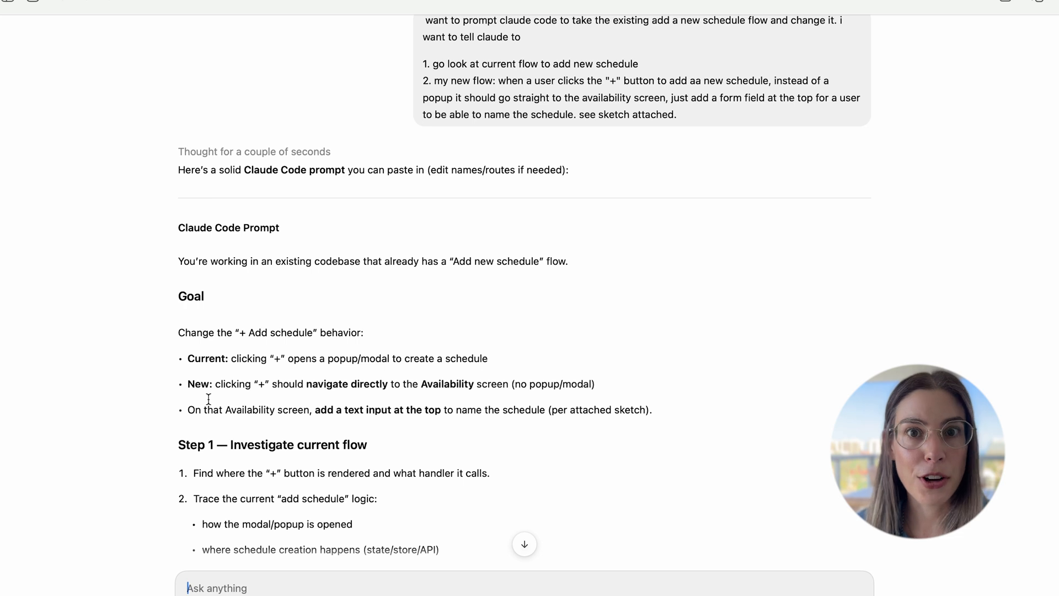
pyautogui.moveTo(209, 308)
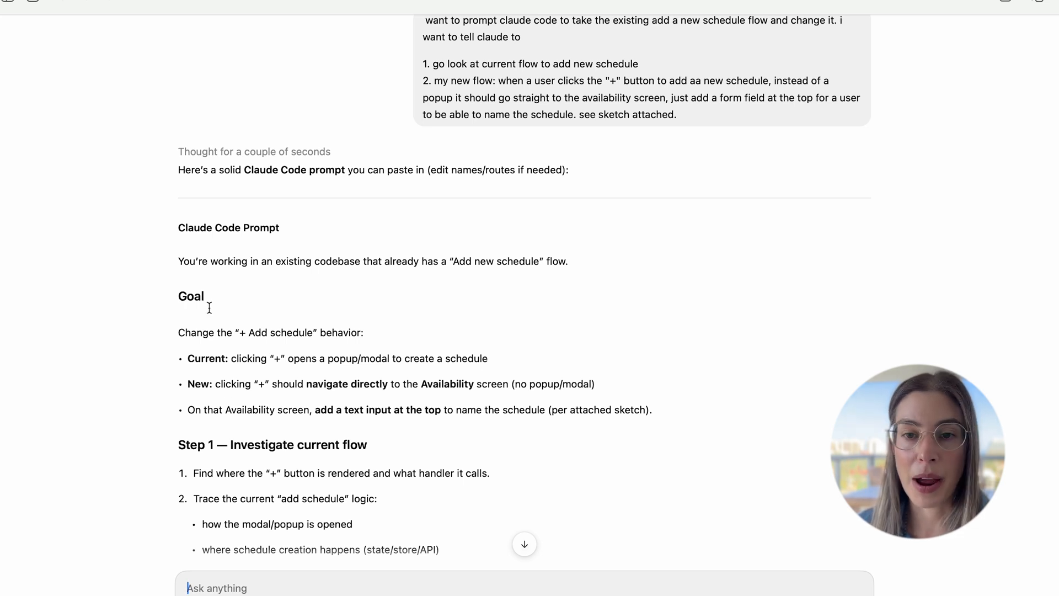
pyautogui.moveTo(204, 397)
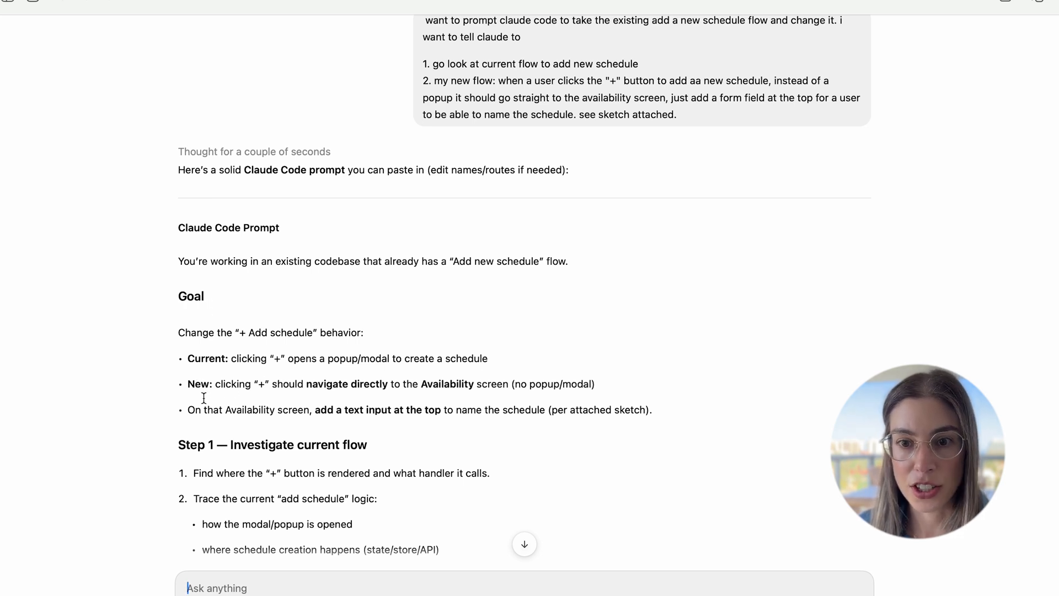
pyautogui.scroll(-3)
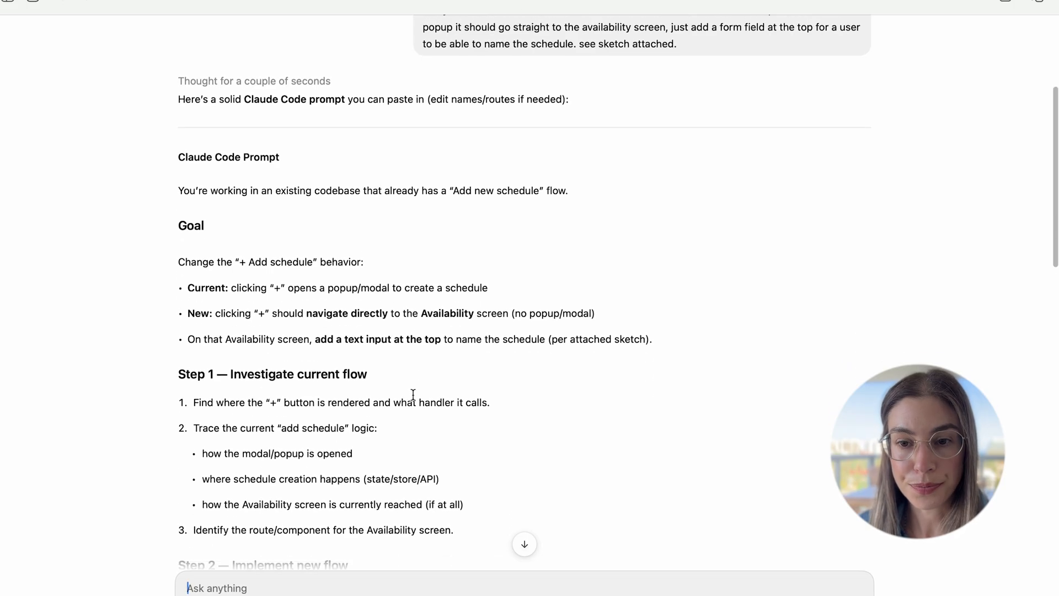
pyautogui.scroll(-3)
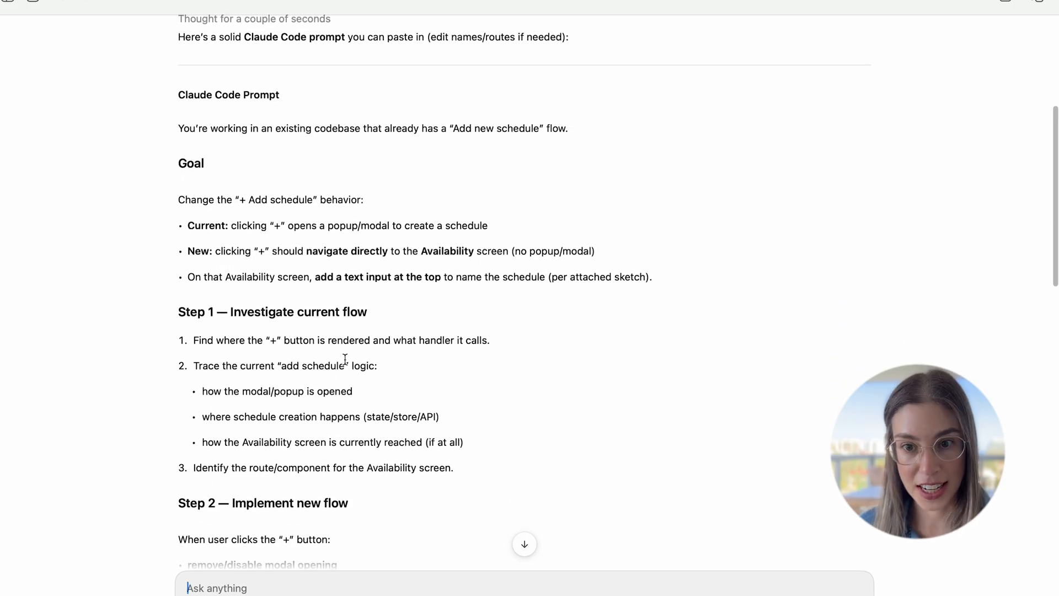
pyautogui.moveTo(421, 408)
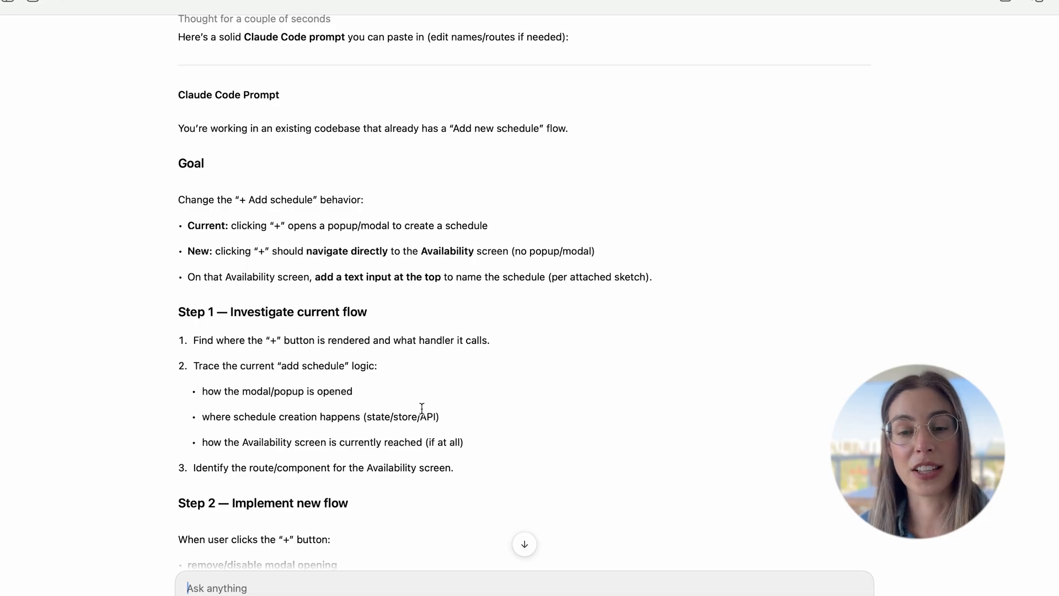
pyautogui.scroll(-3)
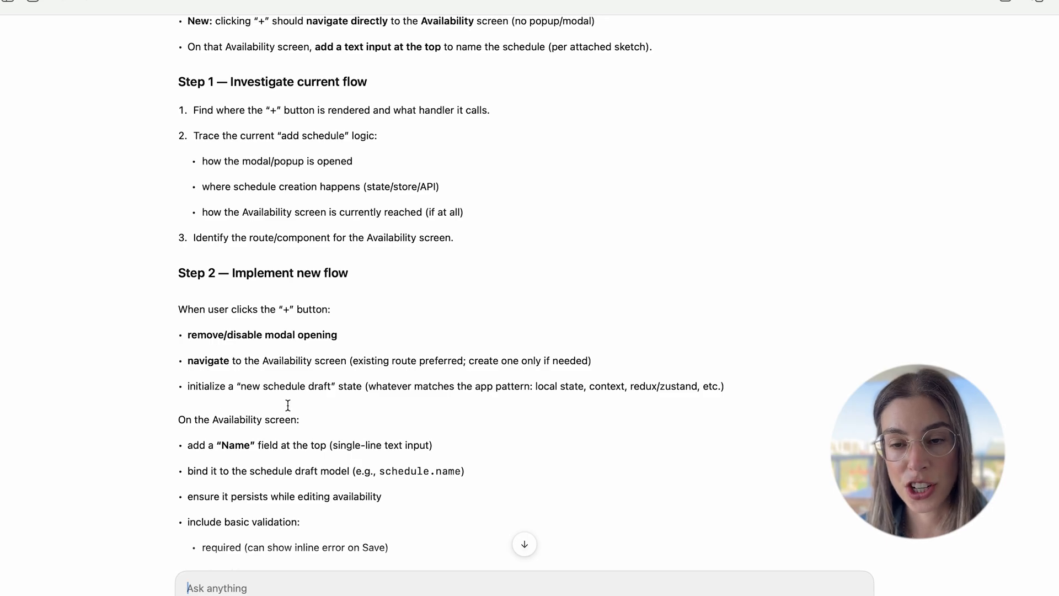
pyautogui.scroll(-3)
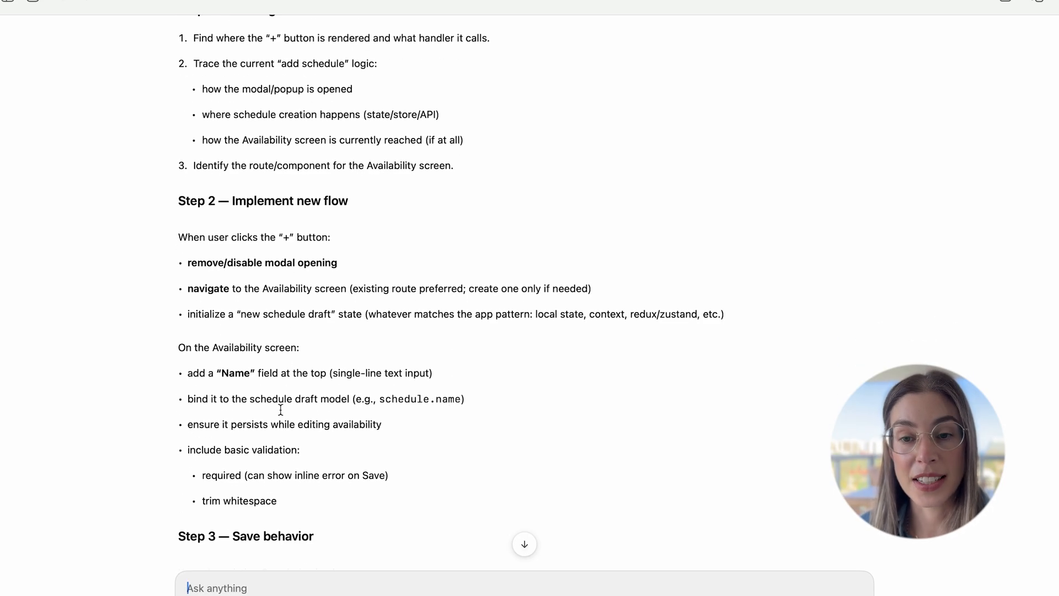
pyautogui.moveTo(367, 441)
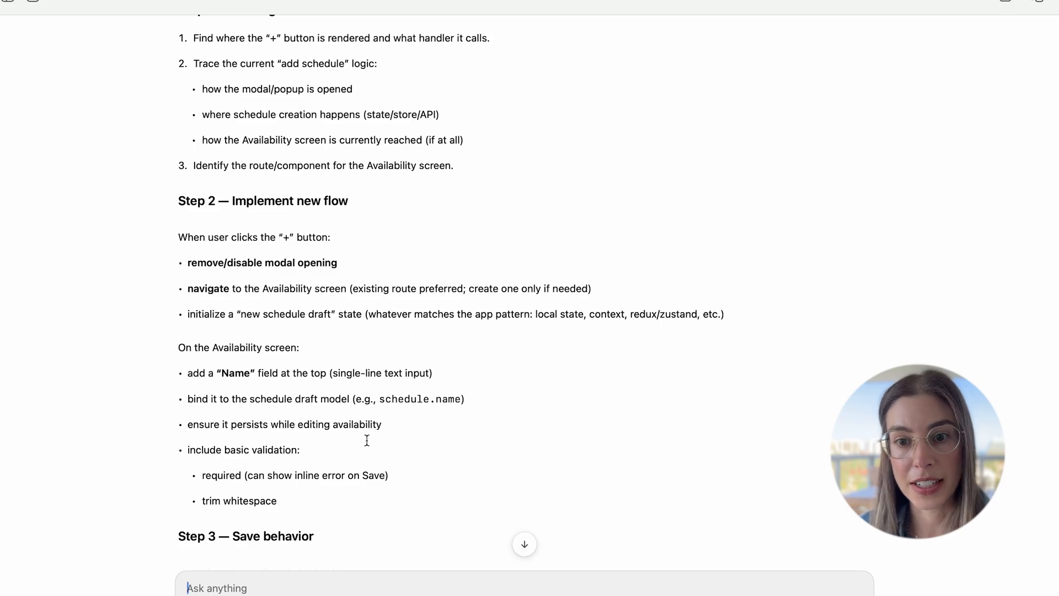
pyautogui.scroll(-3)
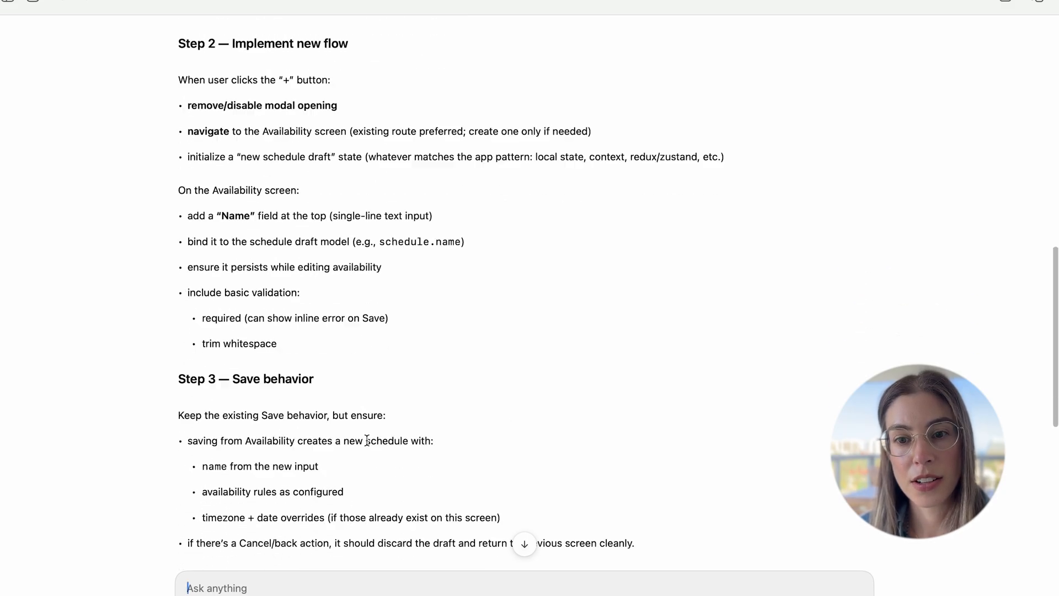
pyautogui.scroll(-3)
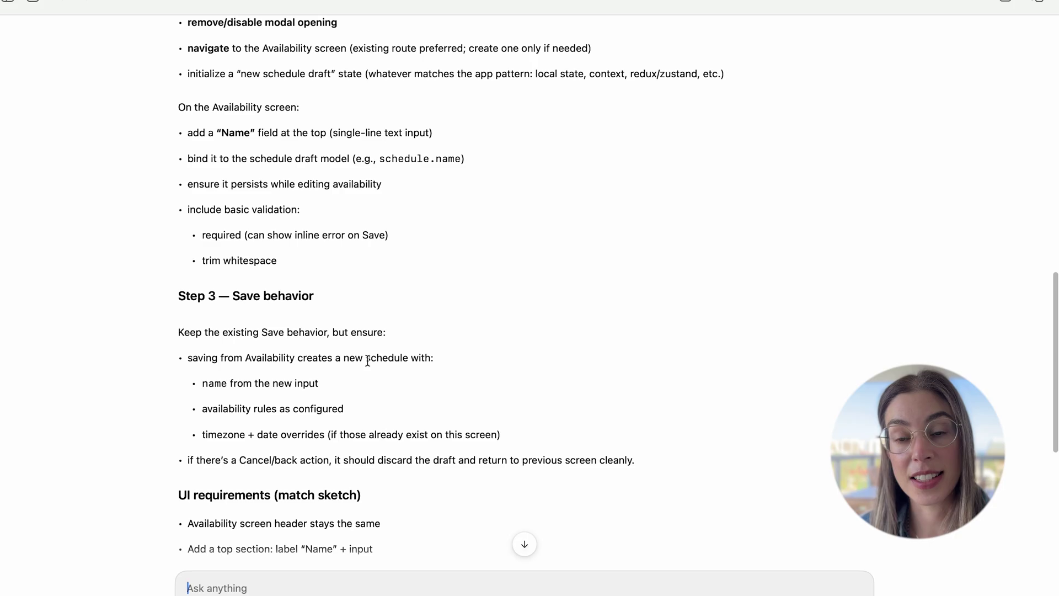
pyautogui.moveTo(384, 405)
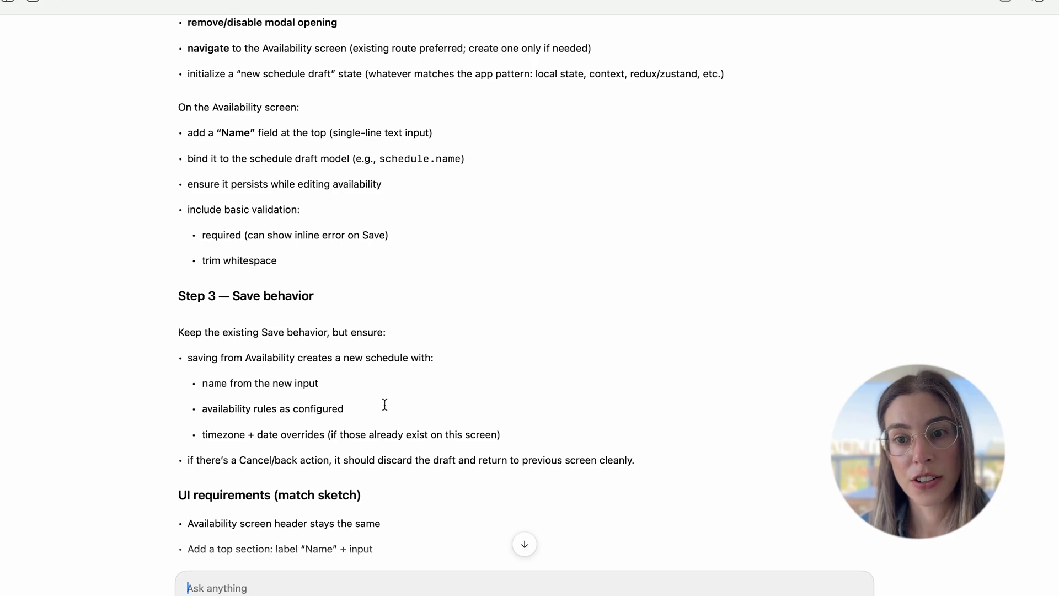
pyautogui.scroll(-3)
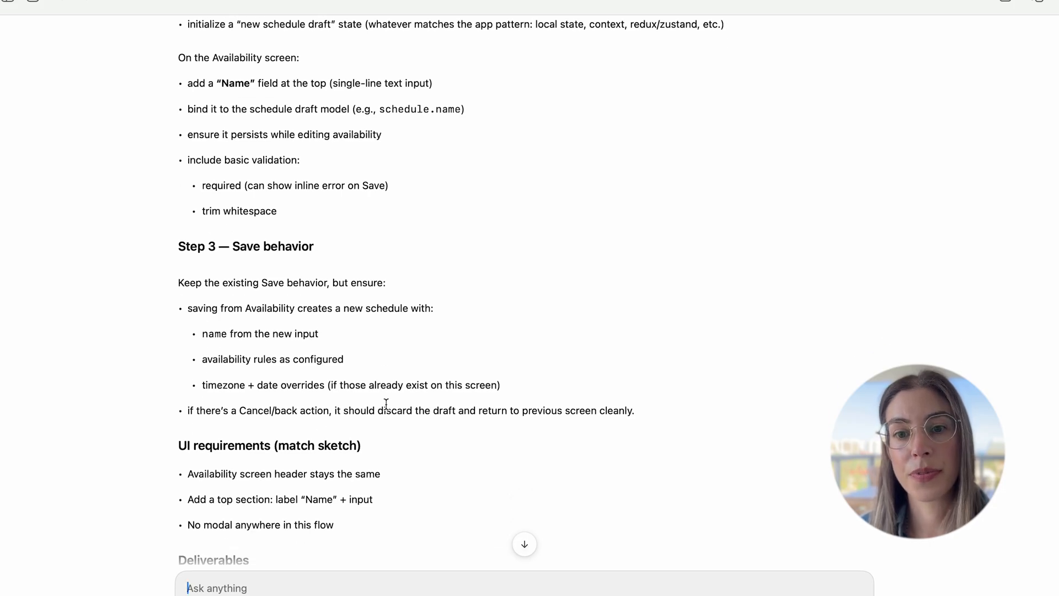
pyautogui.scroll(-3)
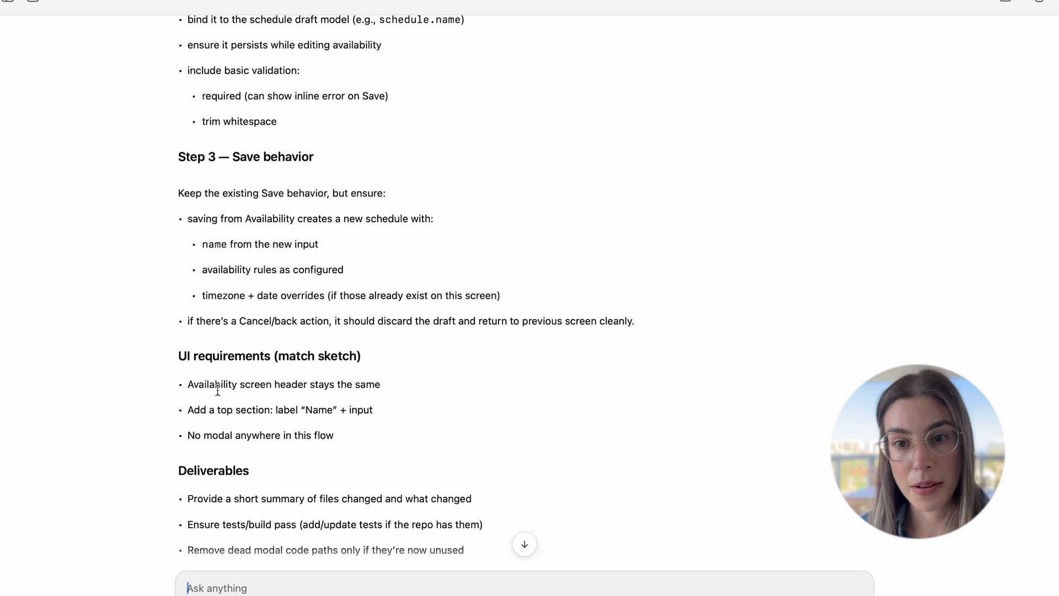
pyautogui.scroll(-3)
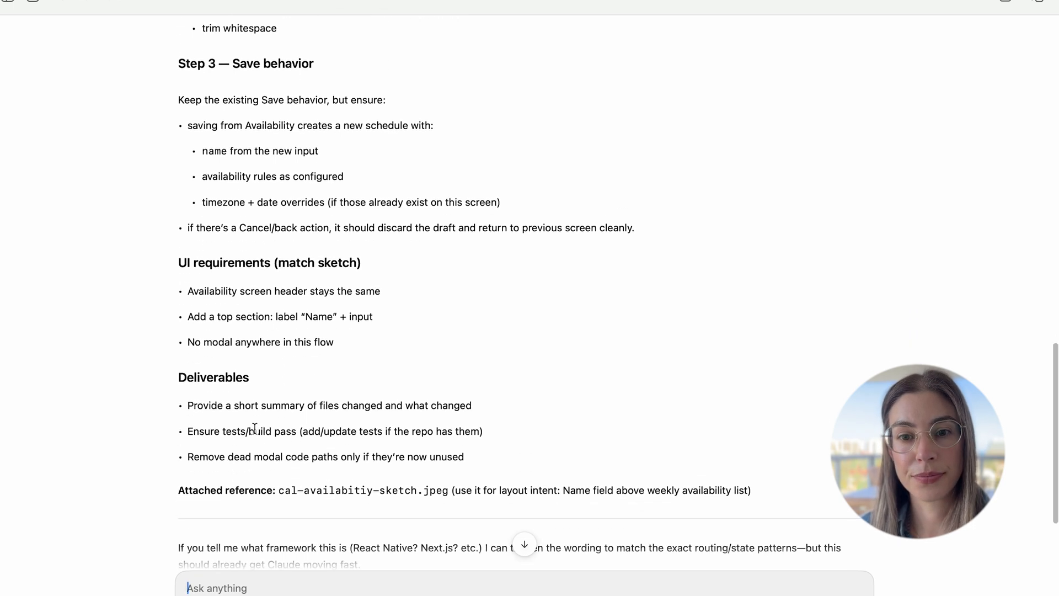
pyautogui.scroll(-3)
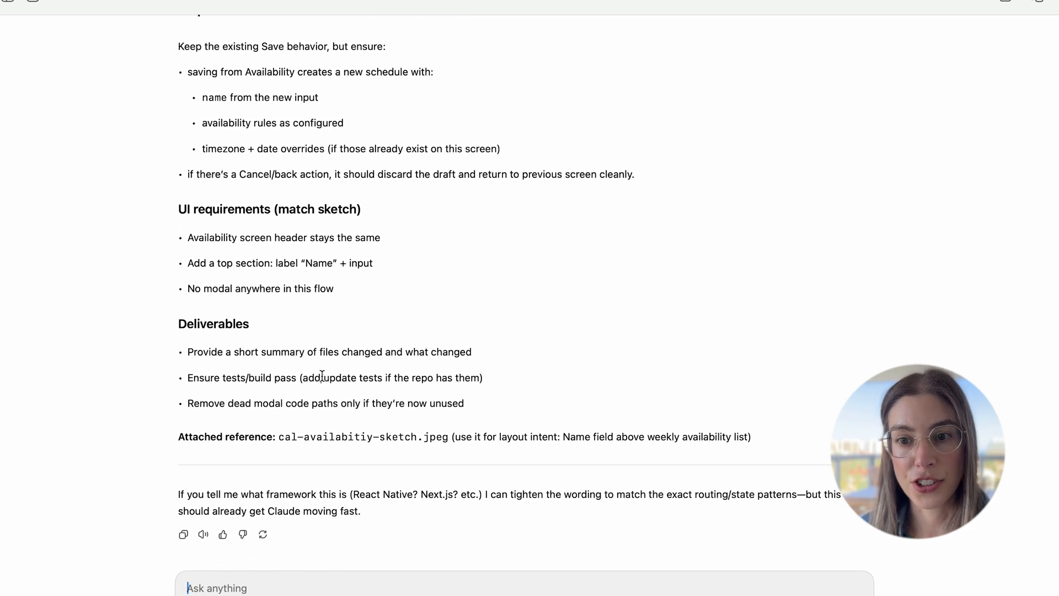
pyautogui.moveTo(510, 445)
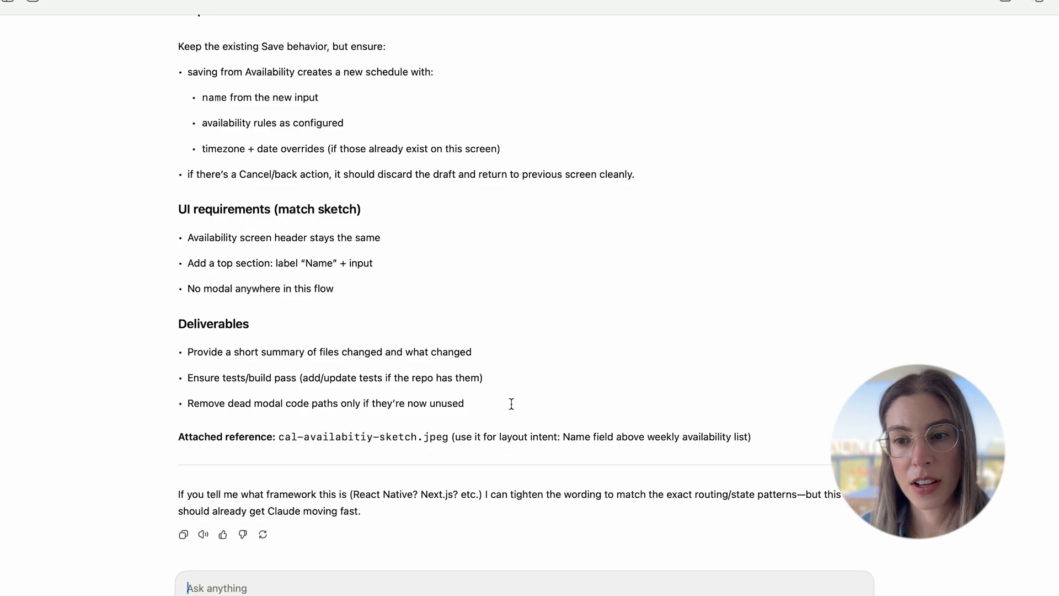
pyautogui.scroll(3)
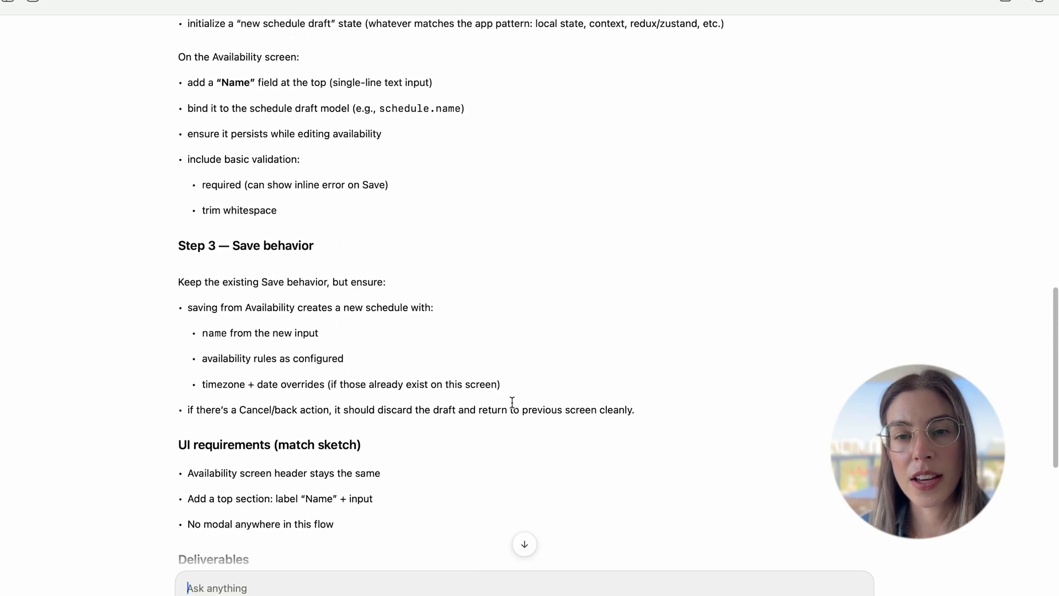
pyautogui.scroll(3)
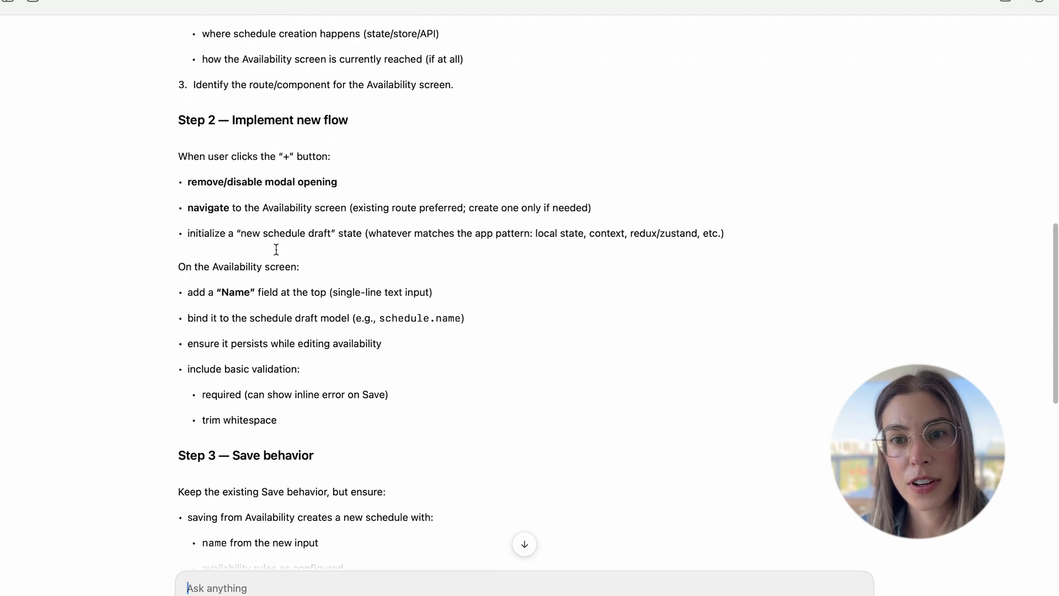
pyautogui.scroll(3)
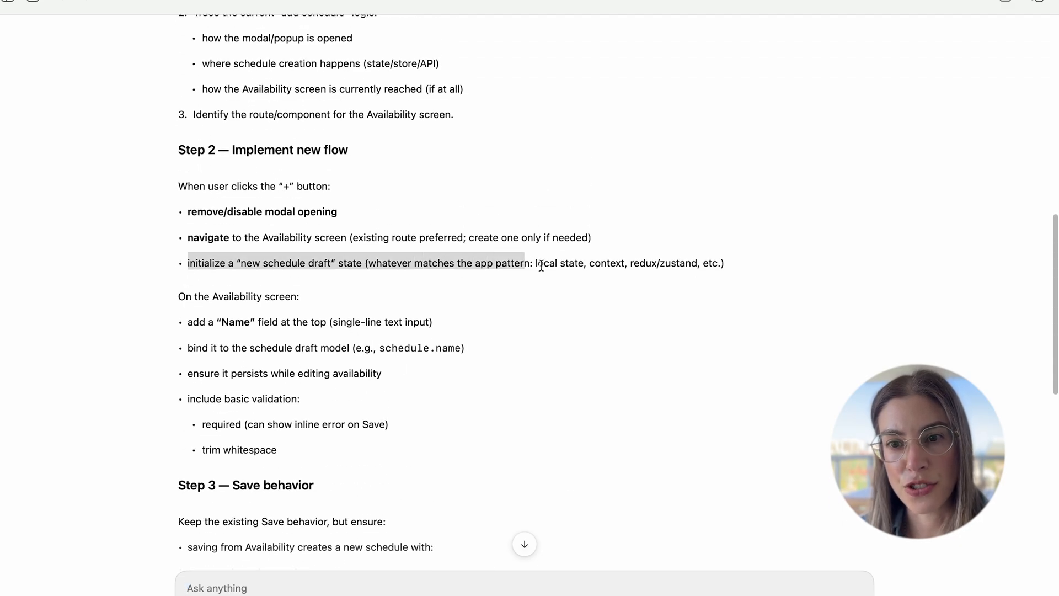
pyautogui.scroll(3)
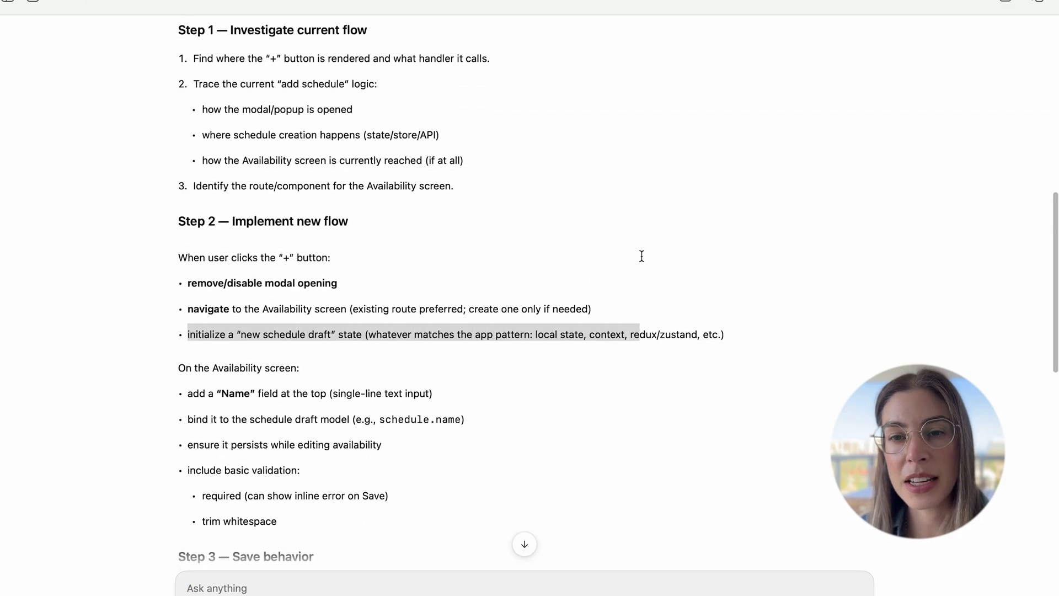
pyautogui.scroll(3)
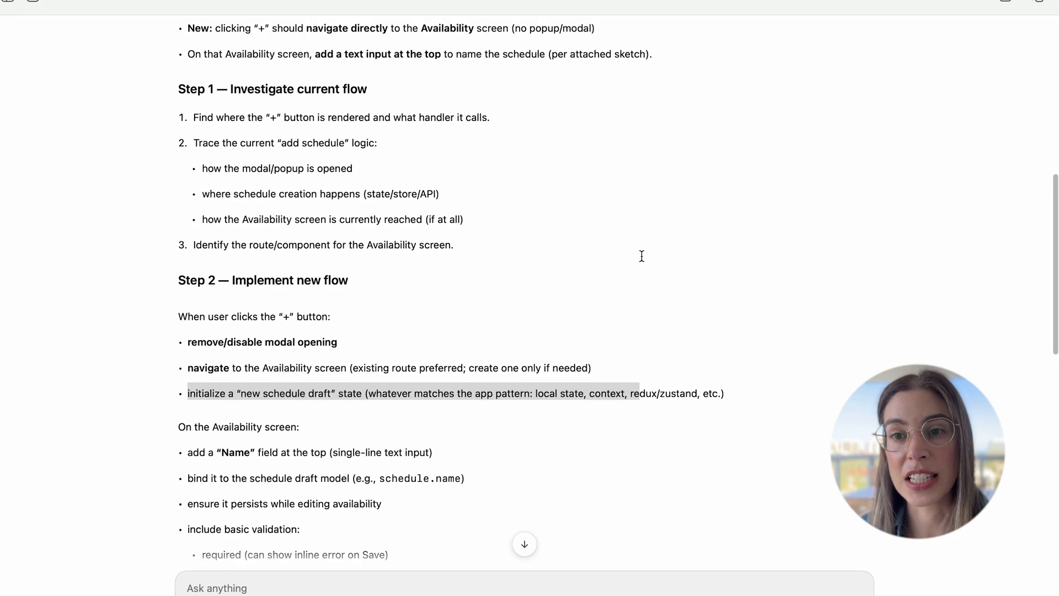
pyautogui.scroll(3)
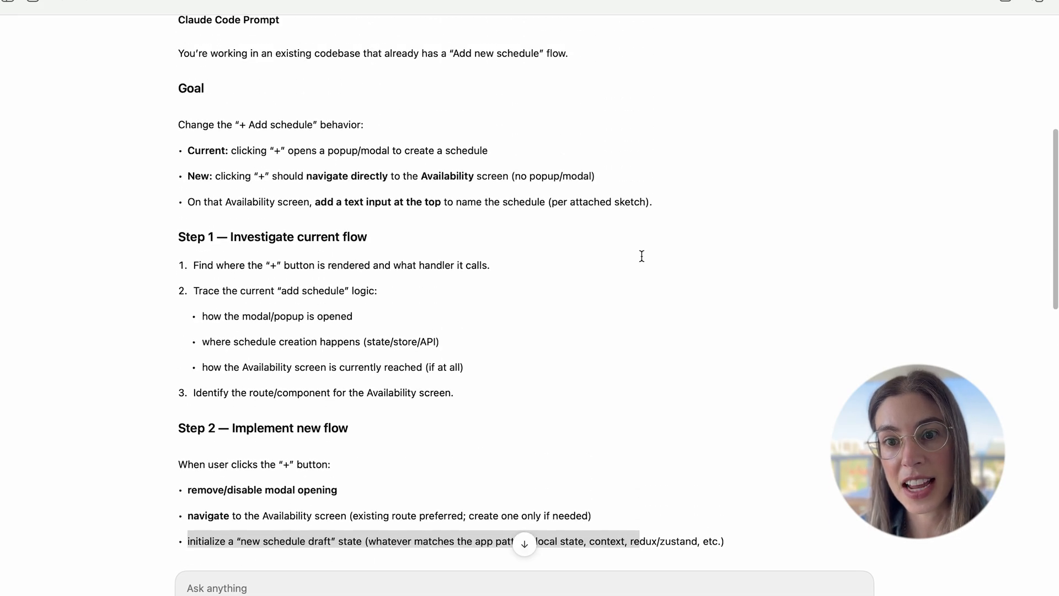
pyautogui.moveTo(452, 494)
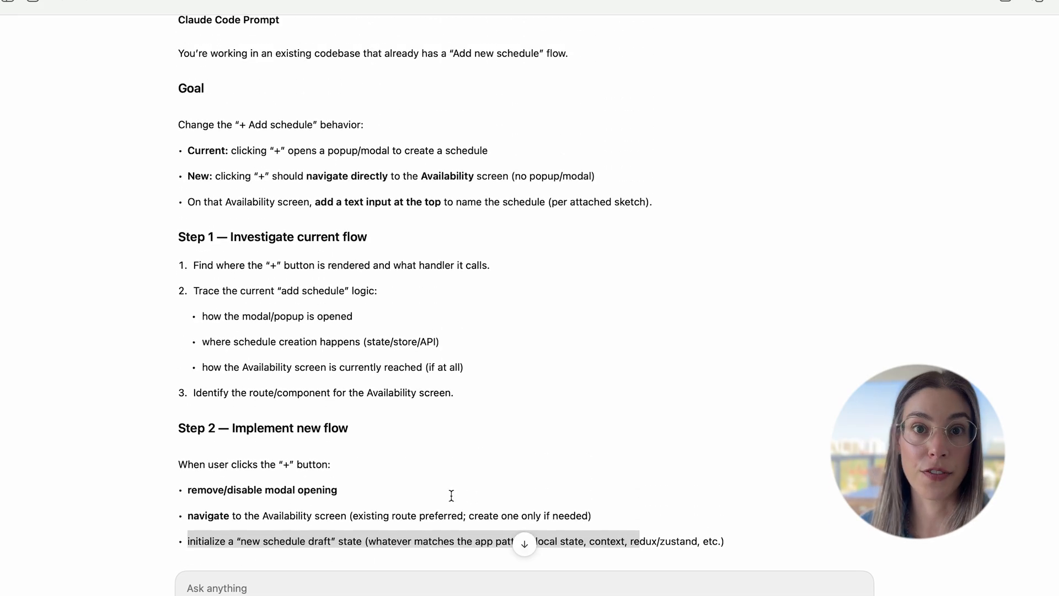
pyautogui.scroll(3)
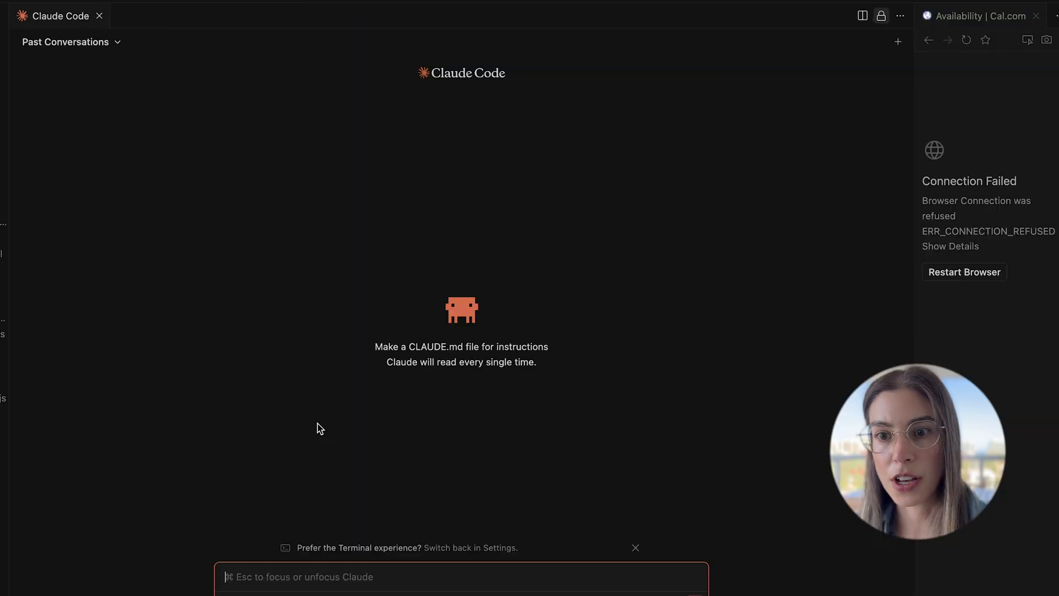
pyautogui.moveTo(344, 576)
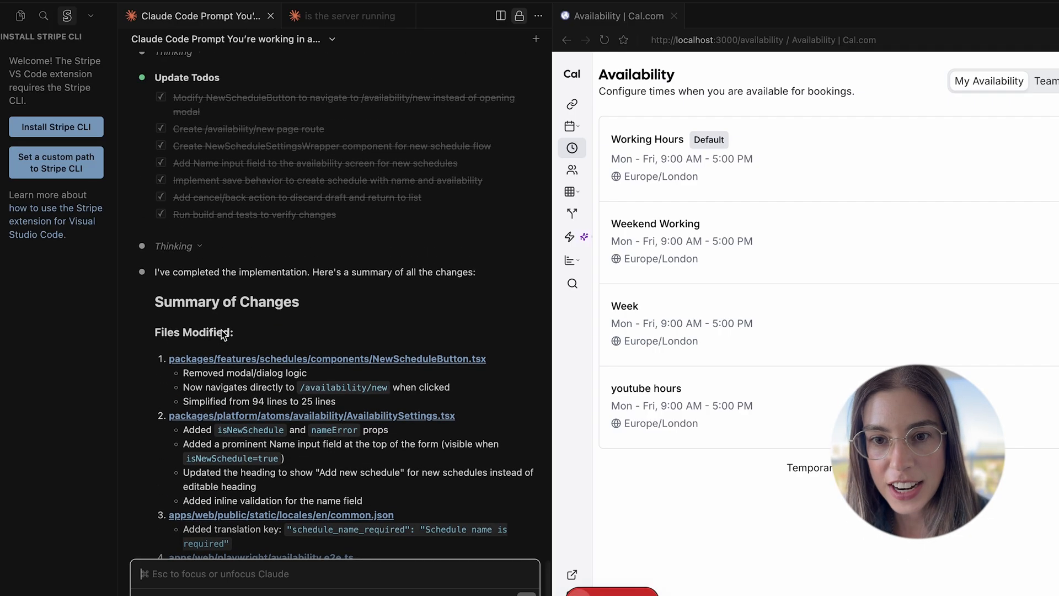
# - Read through Claude Code's Summary of Changes for the new add-schedule flow
pyautogui.scroll(-3)
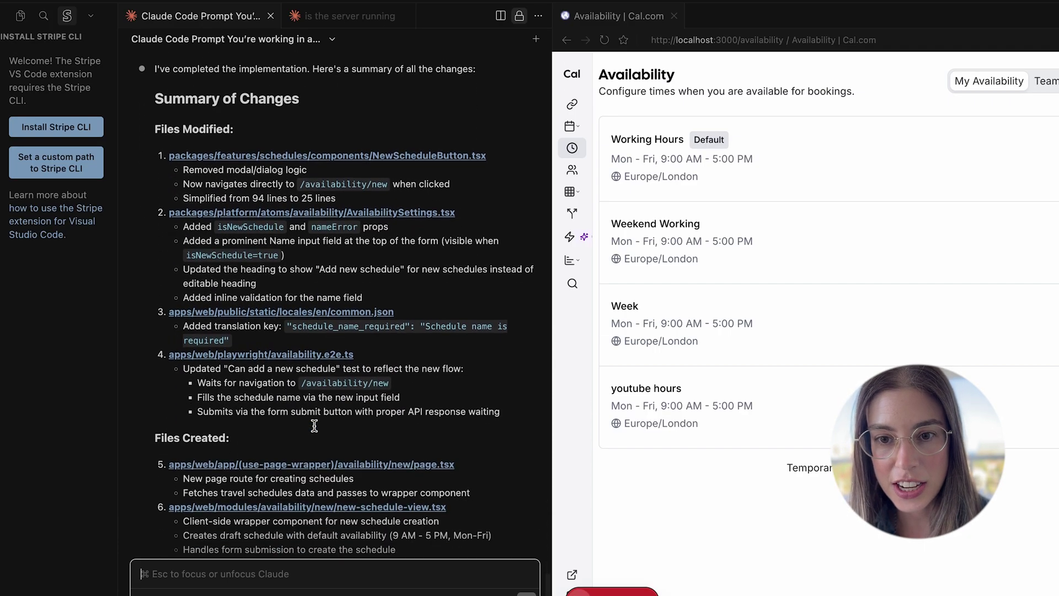
pyautogui.scroll(-3)
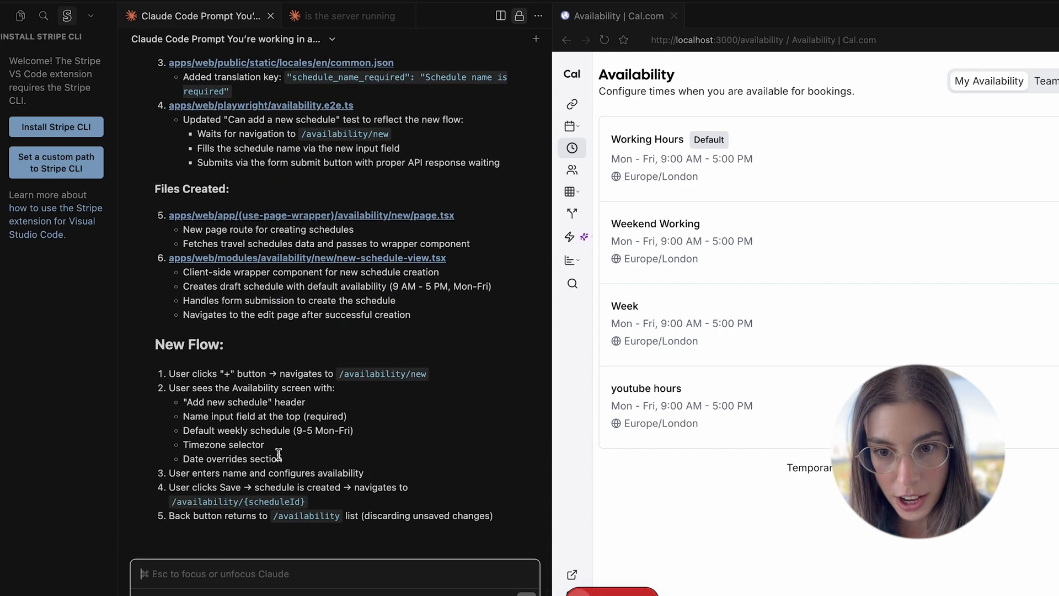
pyautogui.moveTo(265, 499)
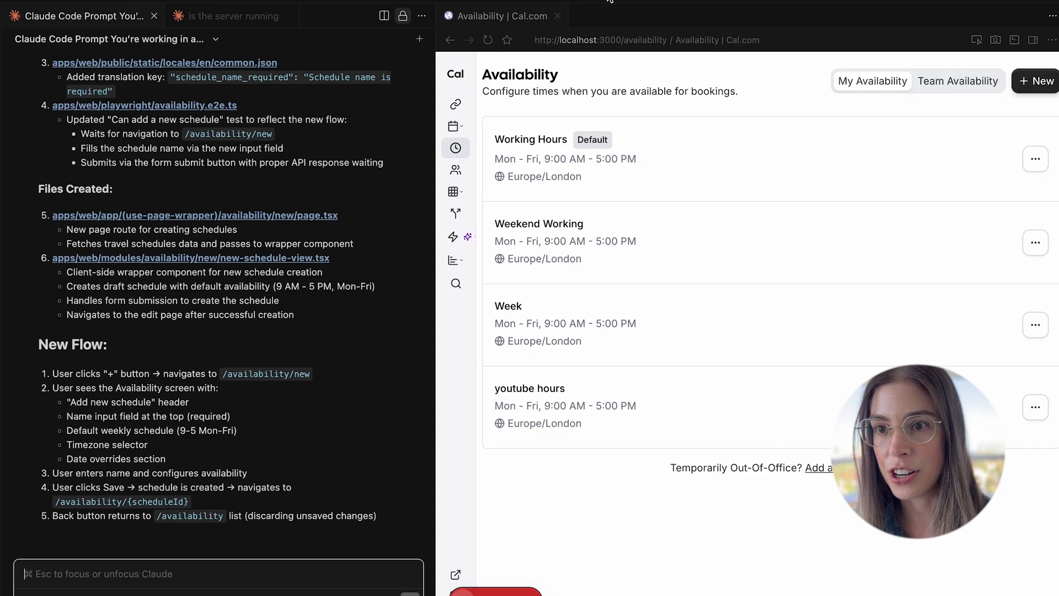
# - Start a new schedule on the full add-schedule page and name it 'Youutbe Times'
pyautogui.click(1039, 81)
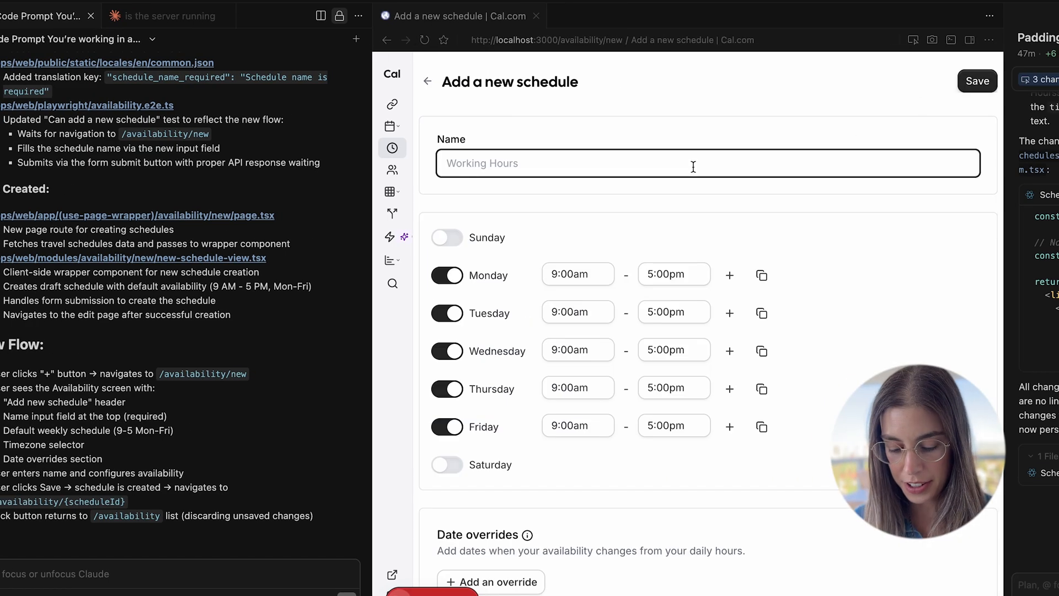
pyautogui.write('Youutbe')
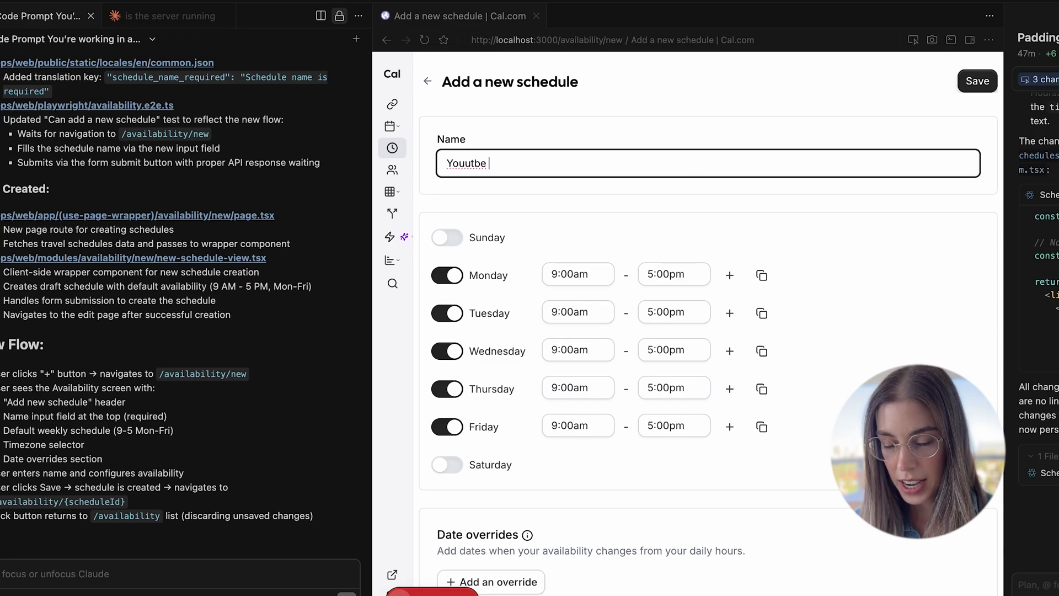
pyautogui.write('Times')
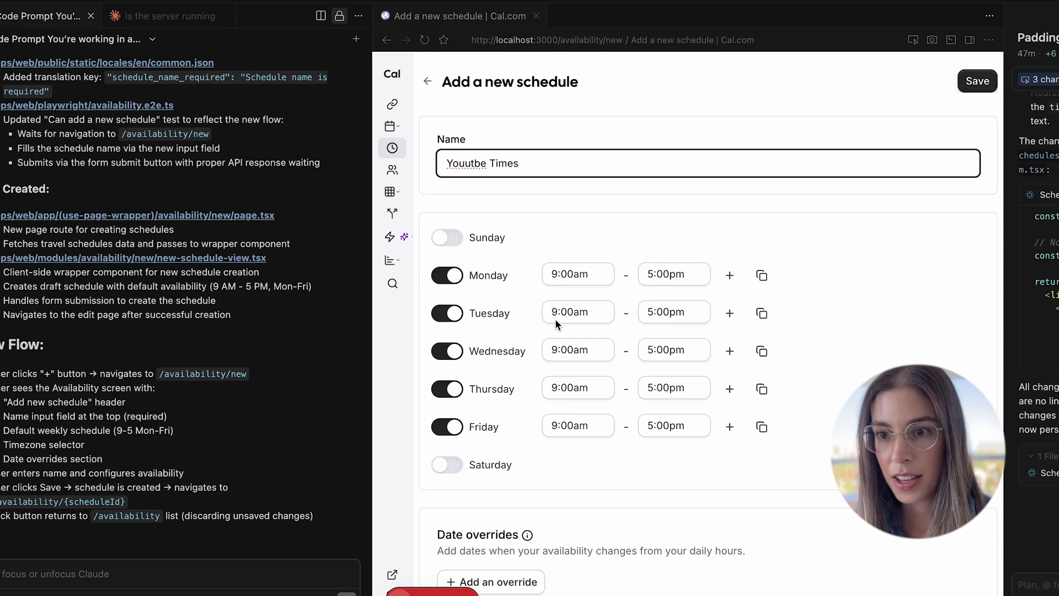
pyautogui.scroll(-3)
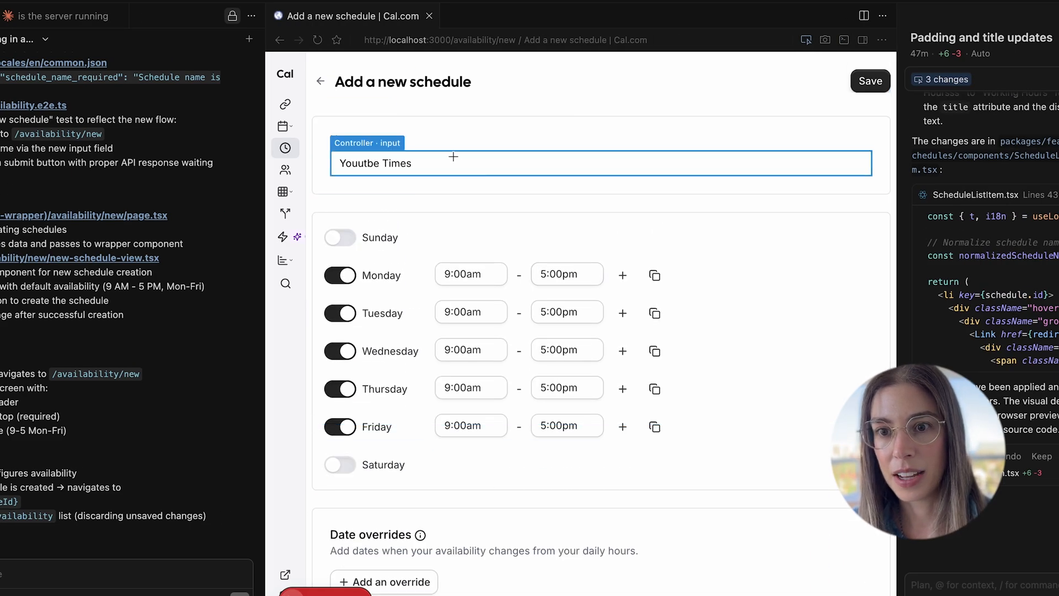
# - Begin asking the agent to create a border around the picked Timezone section
pyautogui.scroll(-3)
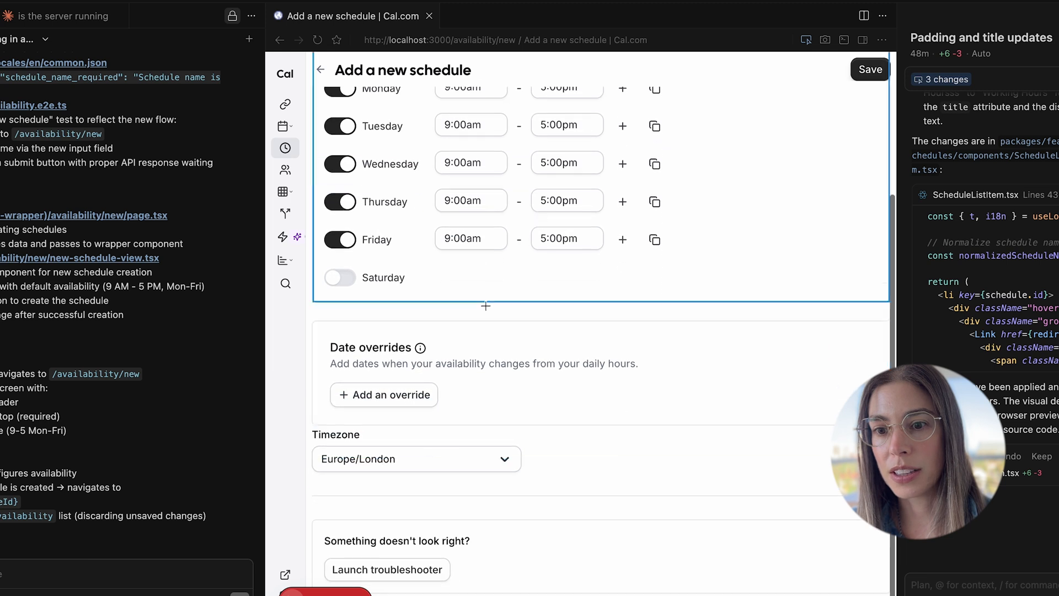
pyautogui.moveTo(624, 384)
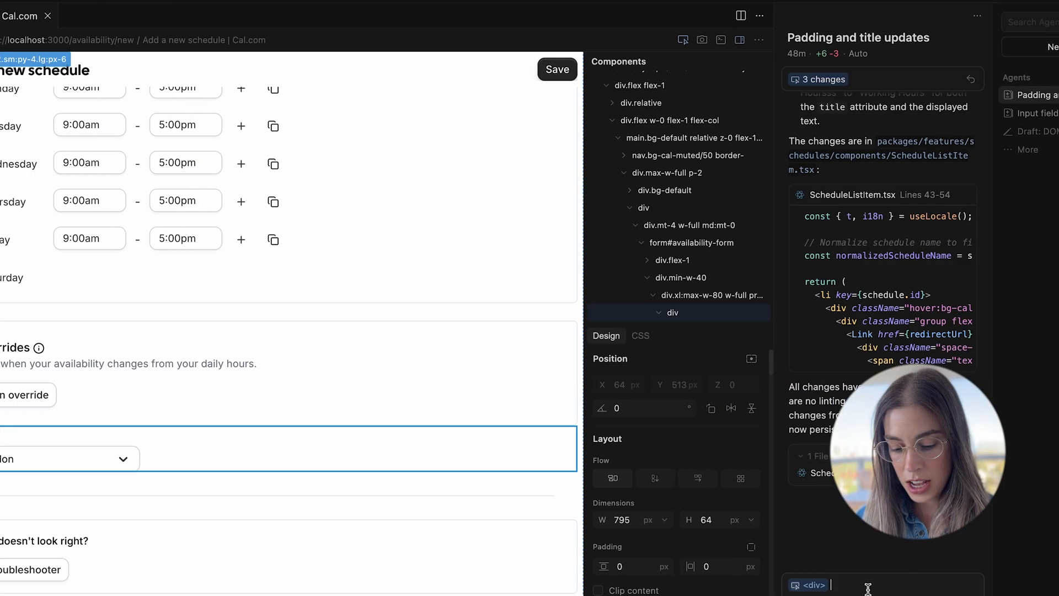
pyautogui.write('create a')
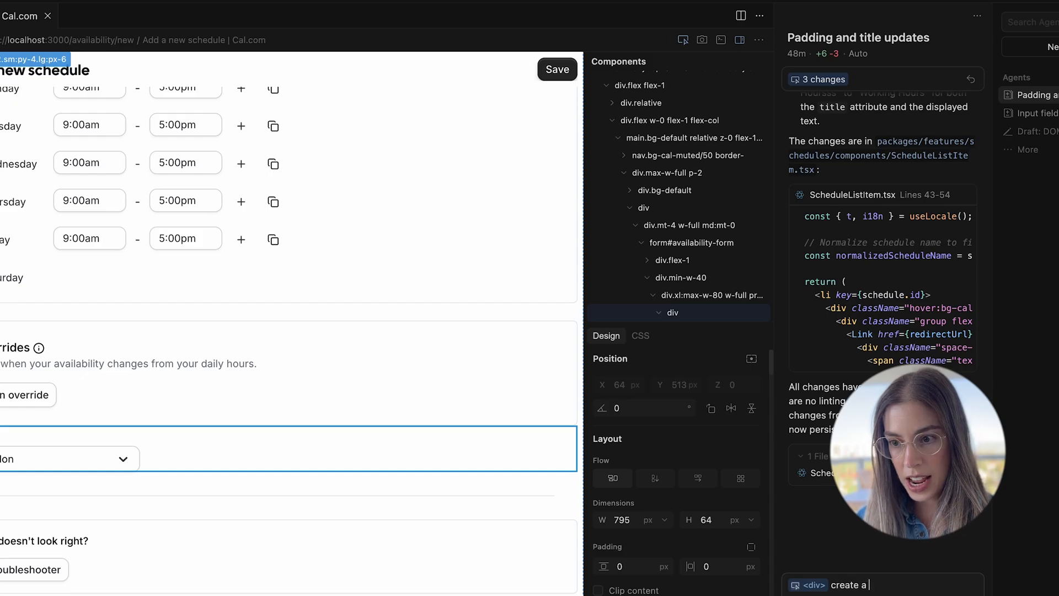
pyautogui.write('boarder pulling from the border st')
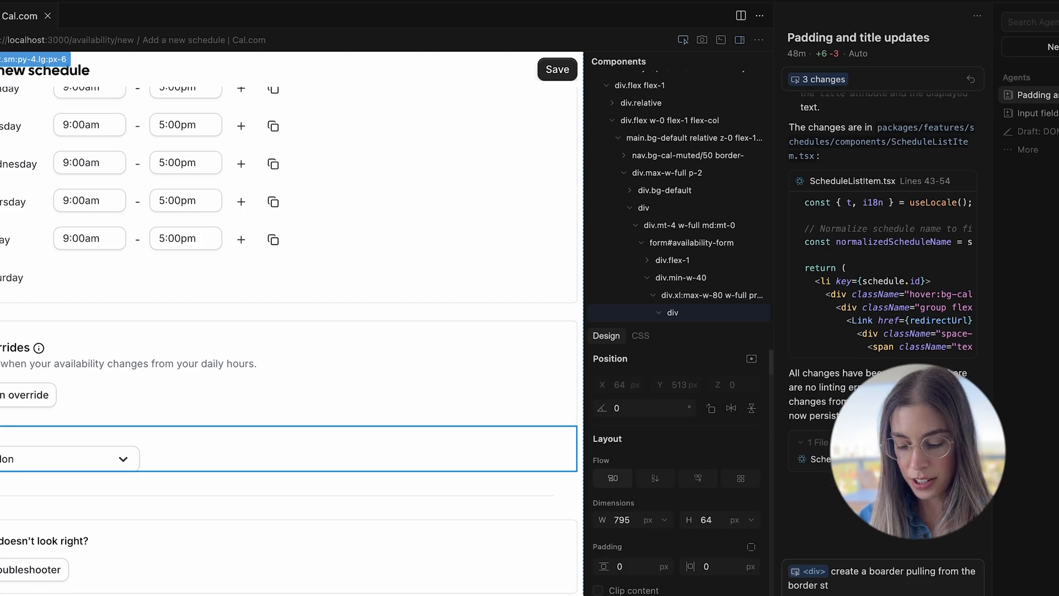
pyautogui.moveTo(900, 358)
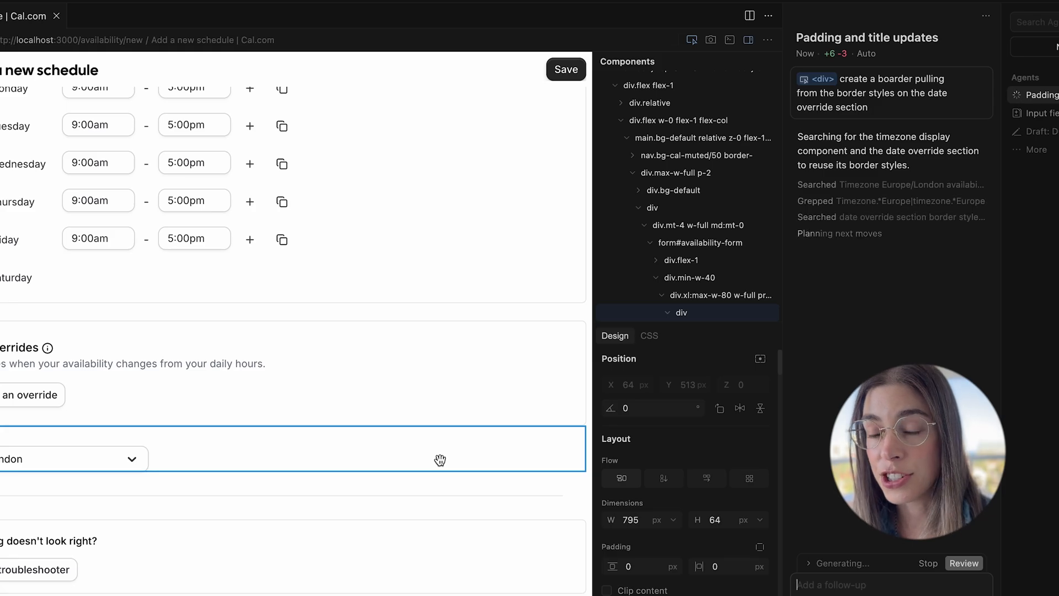
pyautogui.moveTo(357, 461)
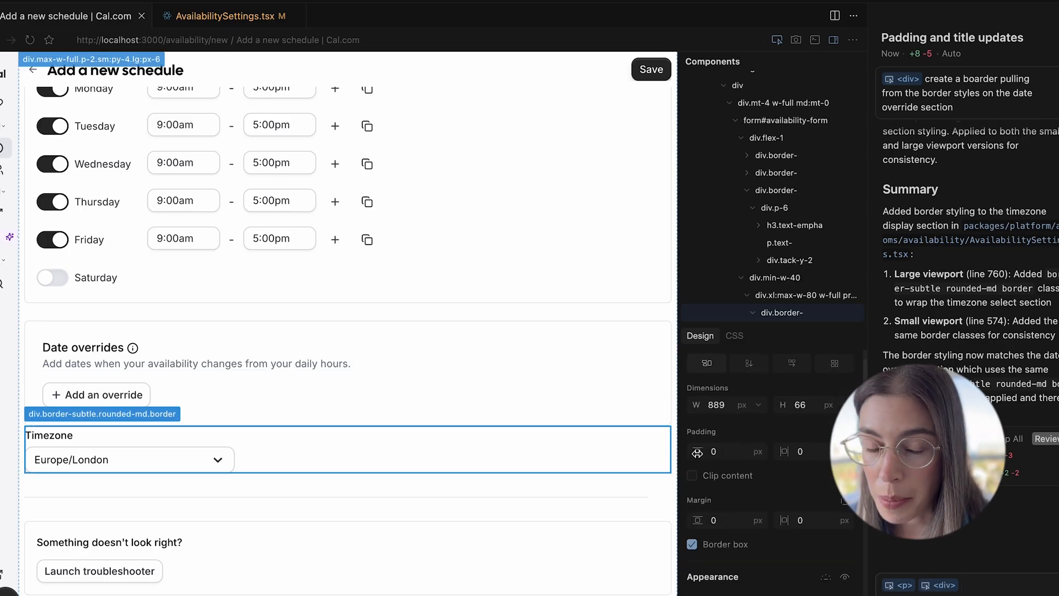
# - Set the Timezone section's Padding to 30 and compare it with the Date overrides section
pyautogui.write('30')
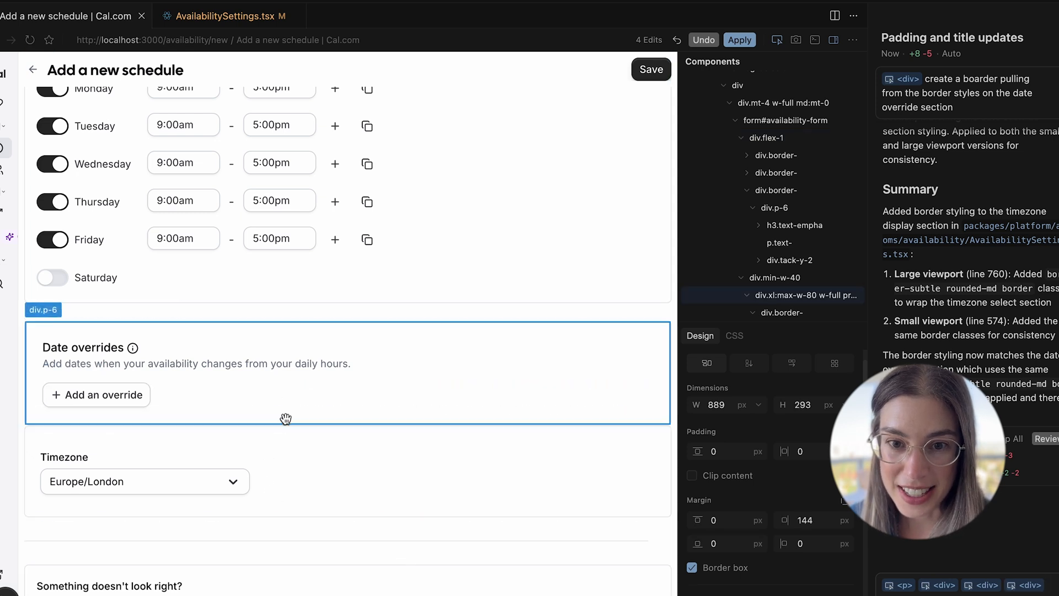
pyautogui.click(65, 457)
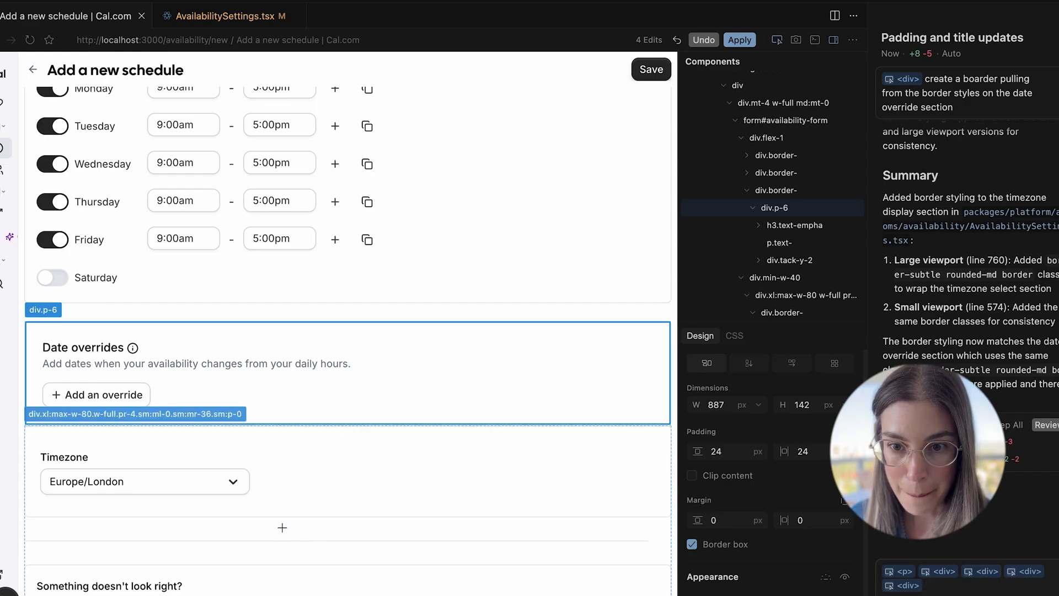
pyautogui.scroll(3)
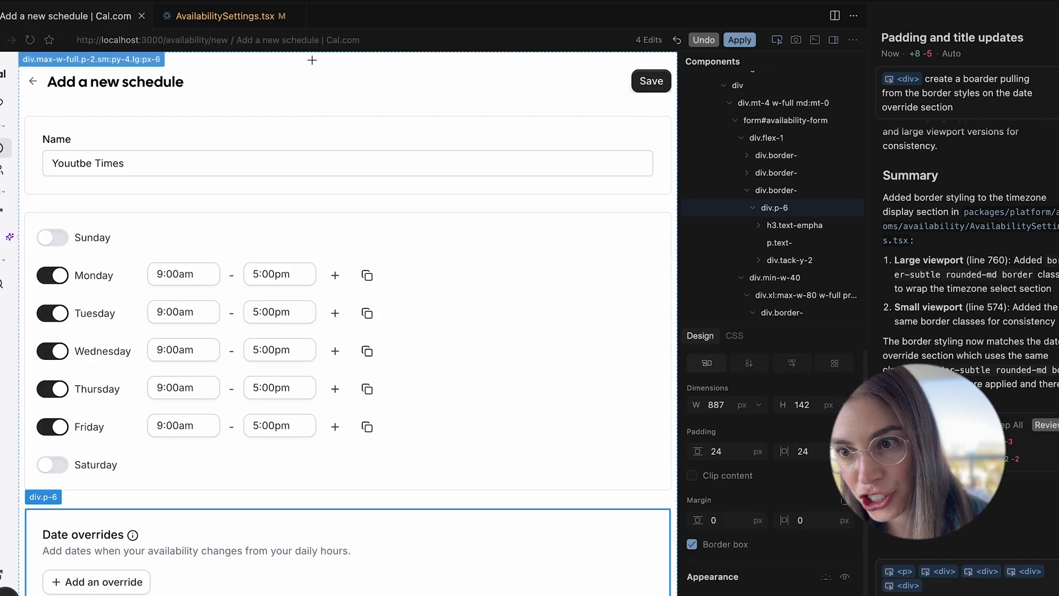
pyautogui.scroll(-3)
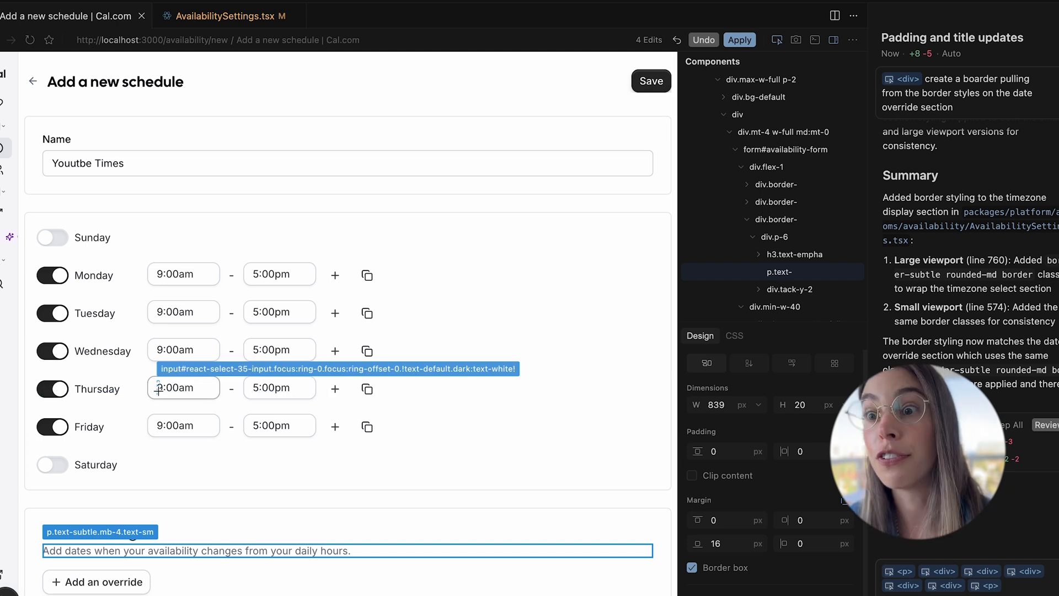
pyautogui.scroll(-3)
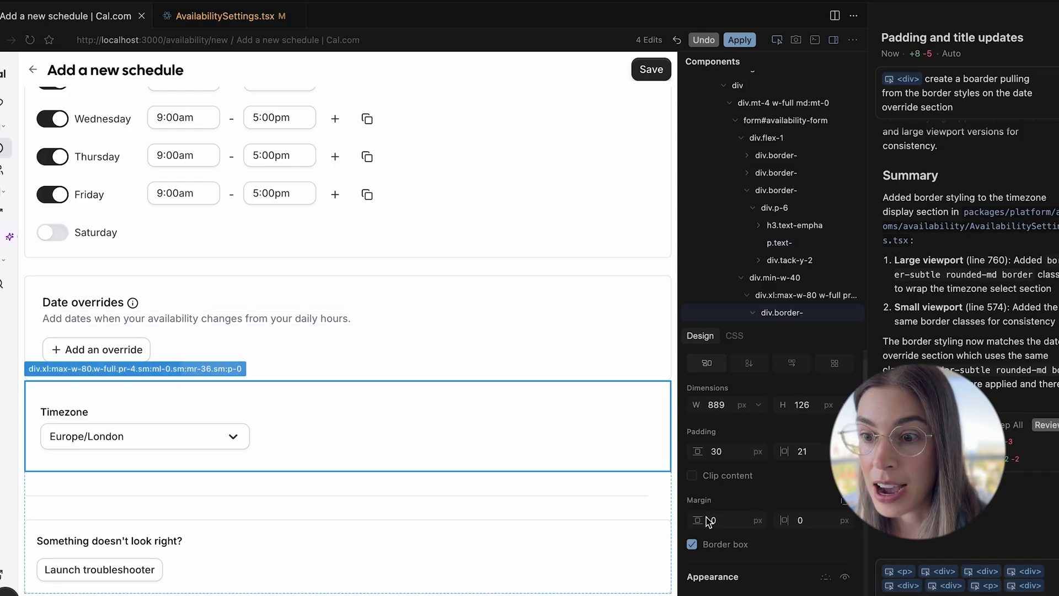
pyautogui.click(735, 336)
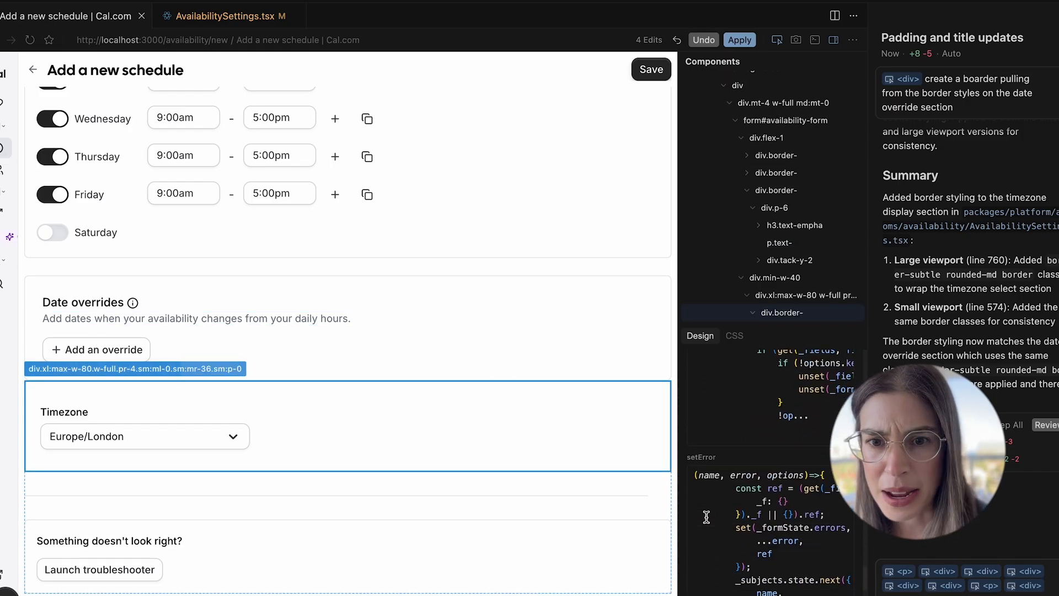